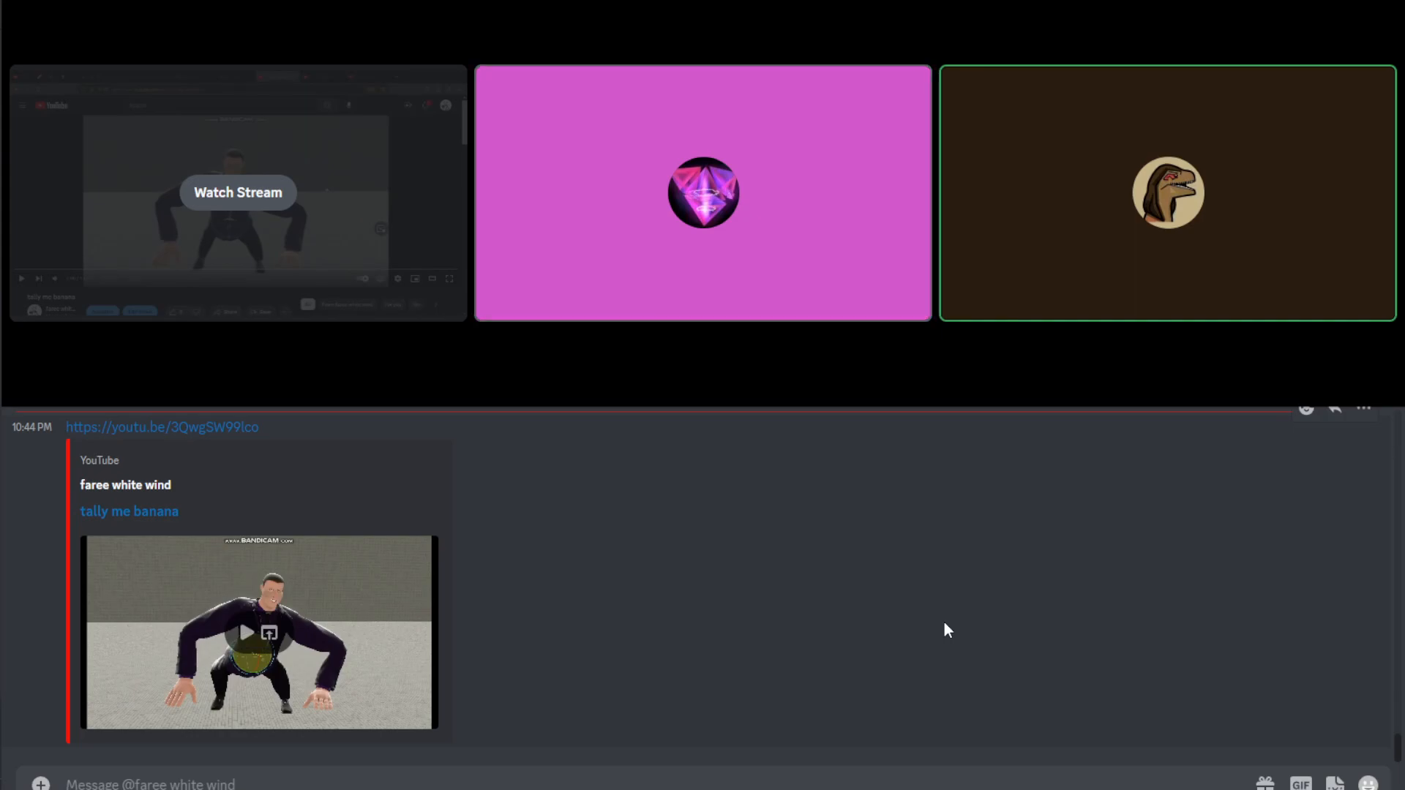
Attach dont_worry_gregory.mp3 and send it in the DM below the YouTube link.
{"action": "left_click", "coordinate": [702, 193]}
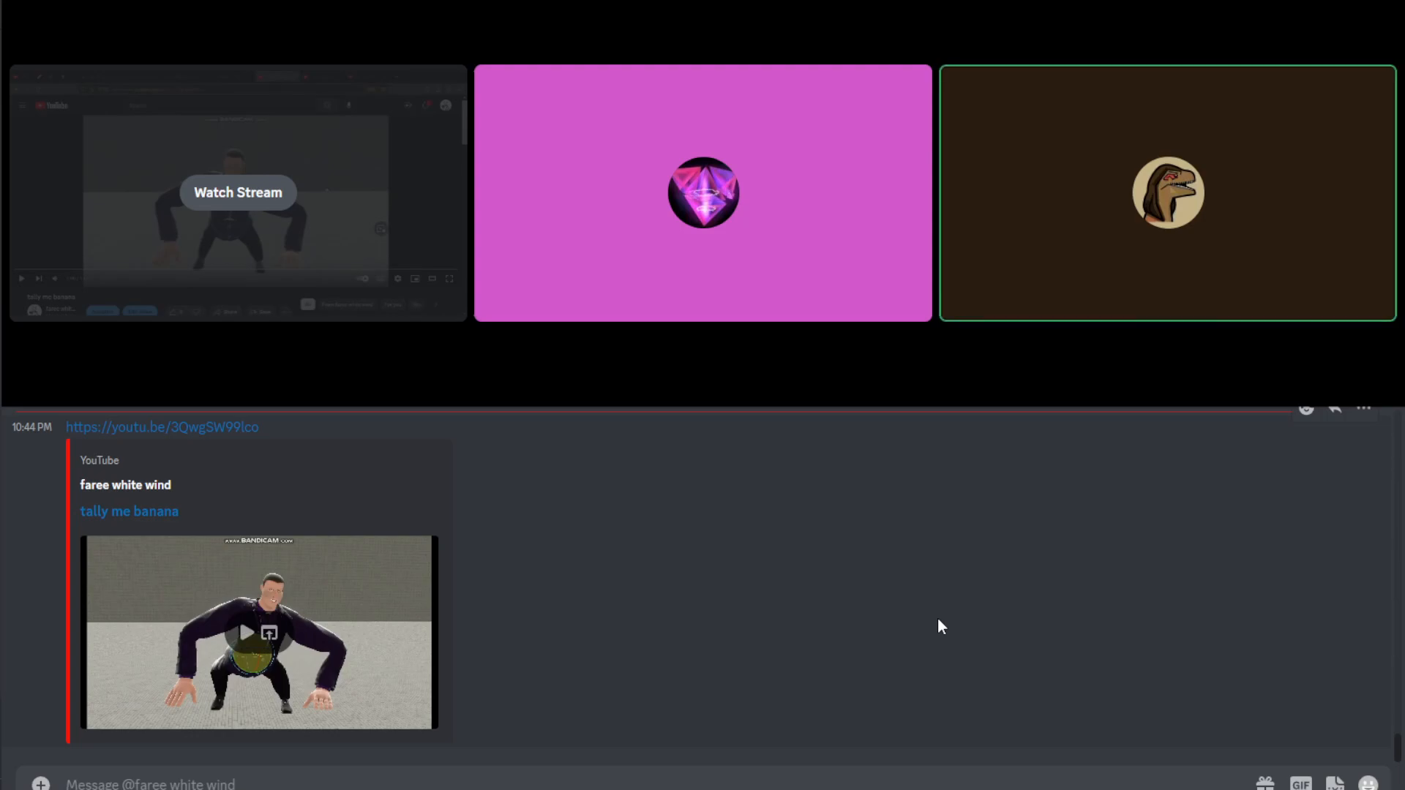
{"action": "left_click", "coordinate": [702, 192]}
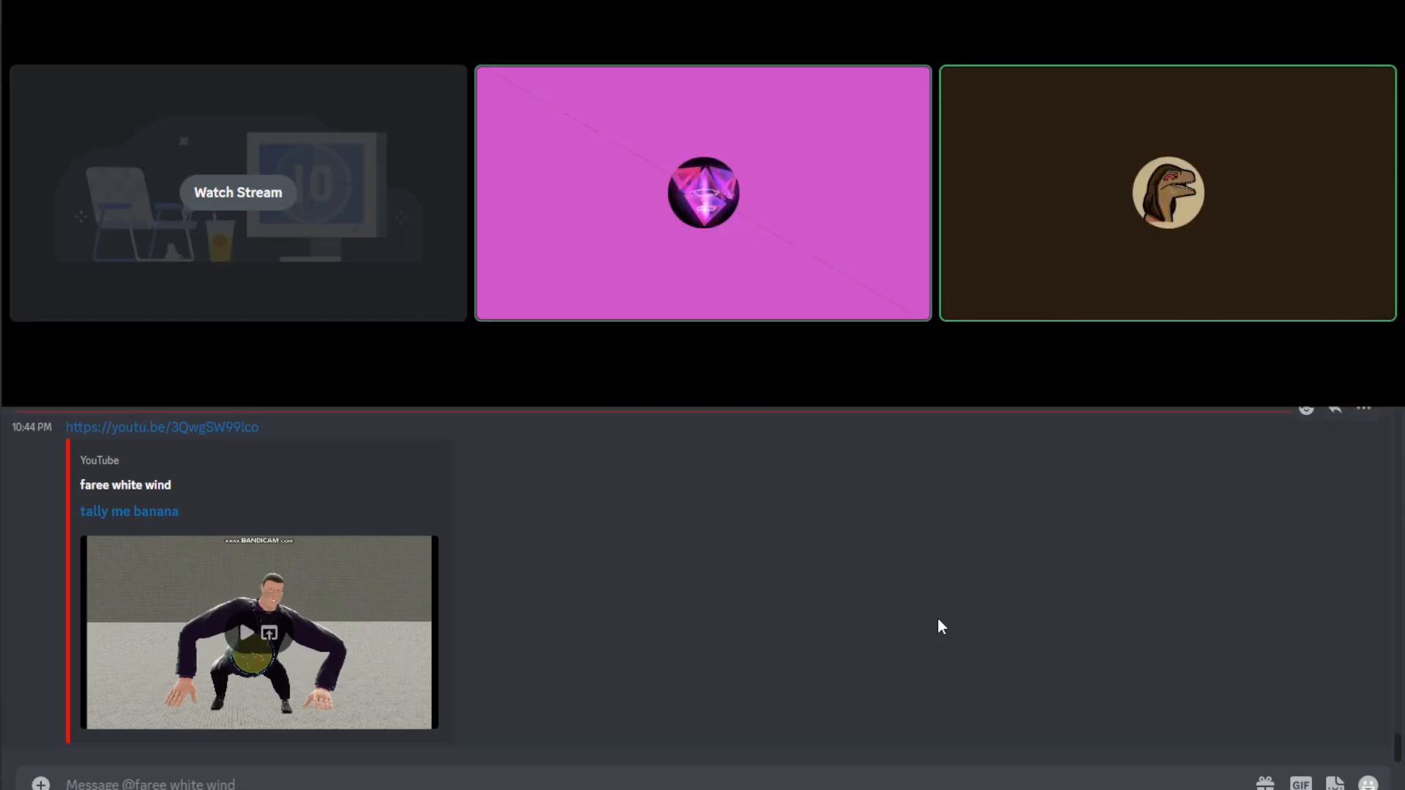
{"action": "left_click", "coordinate": [702, 192]}
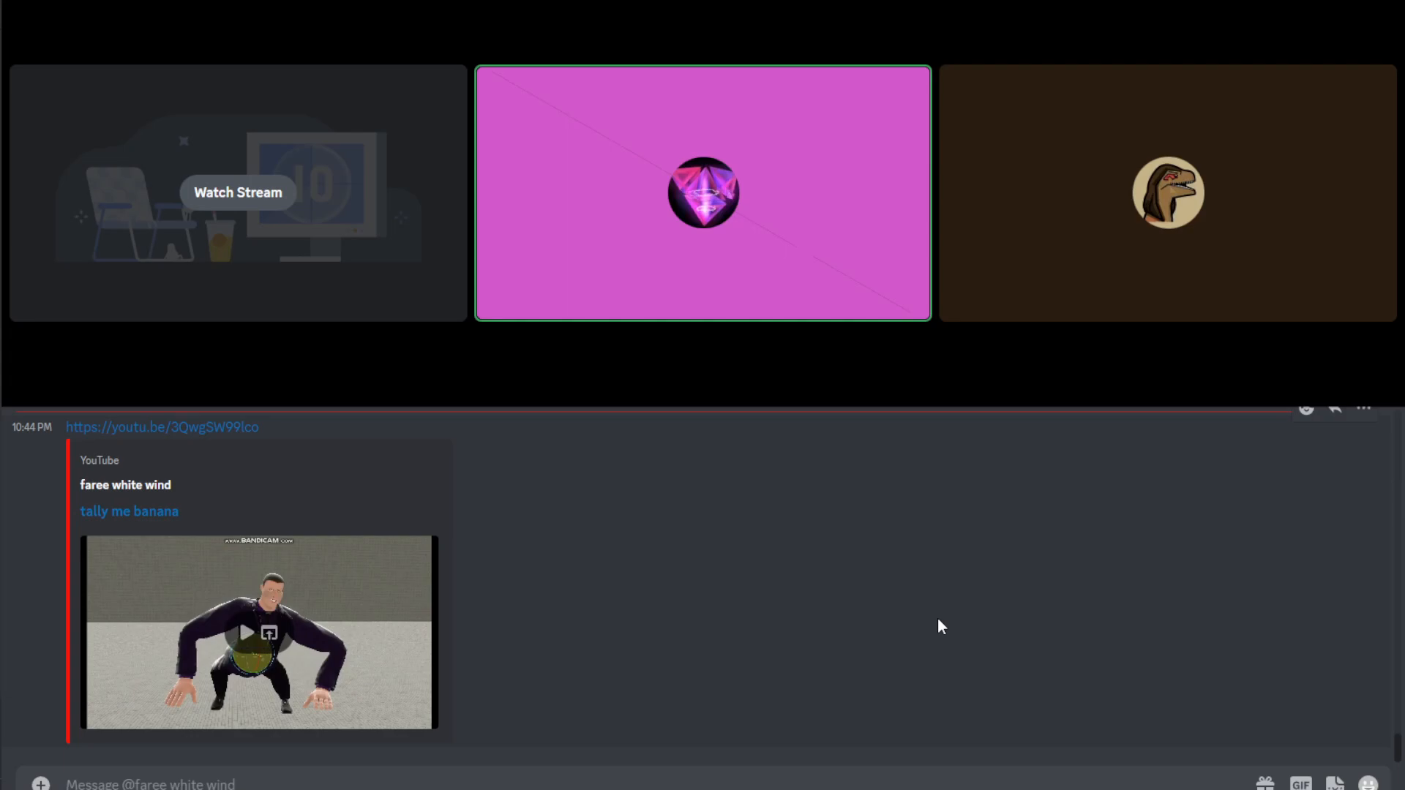
{"action": "left_click", "coordinate": [1166, 193]}
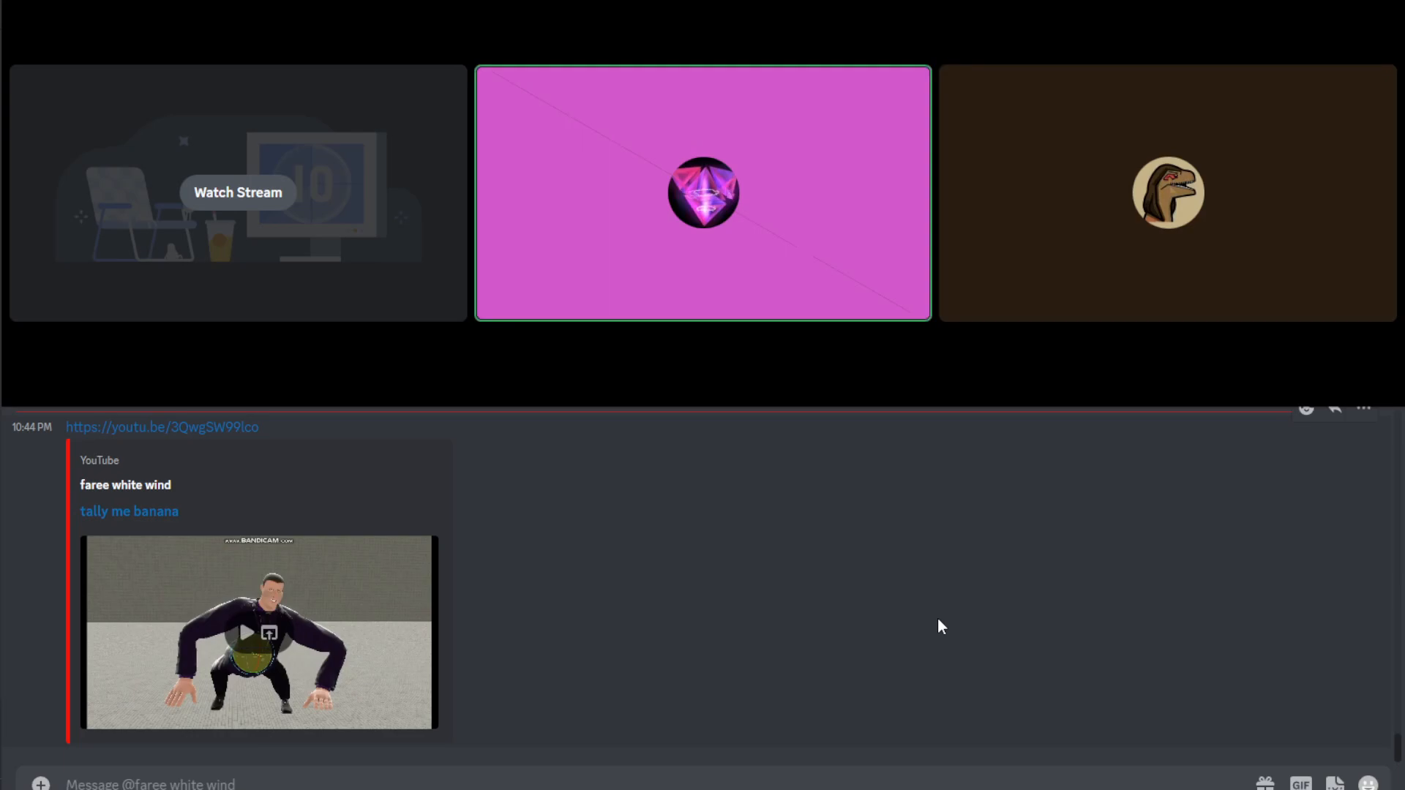
{"action": "left_click", "coordinate": [1165, 191]}
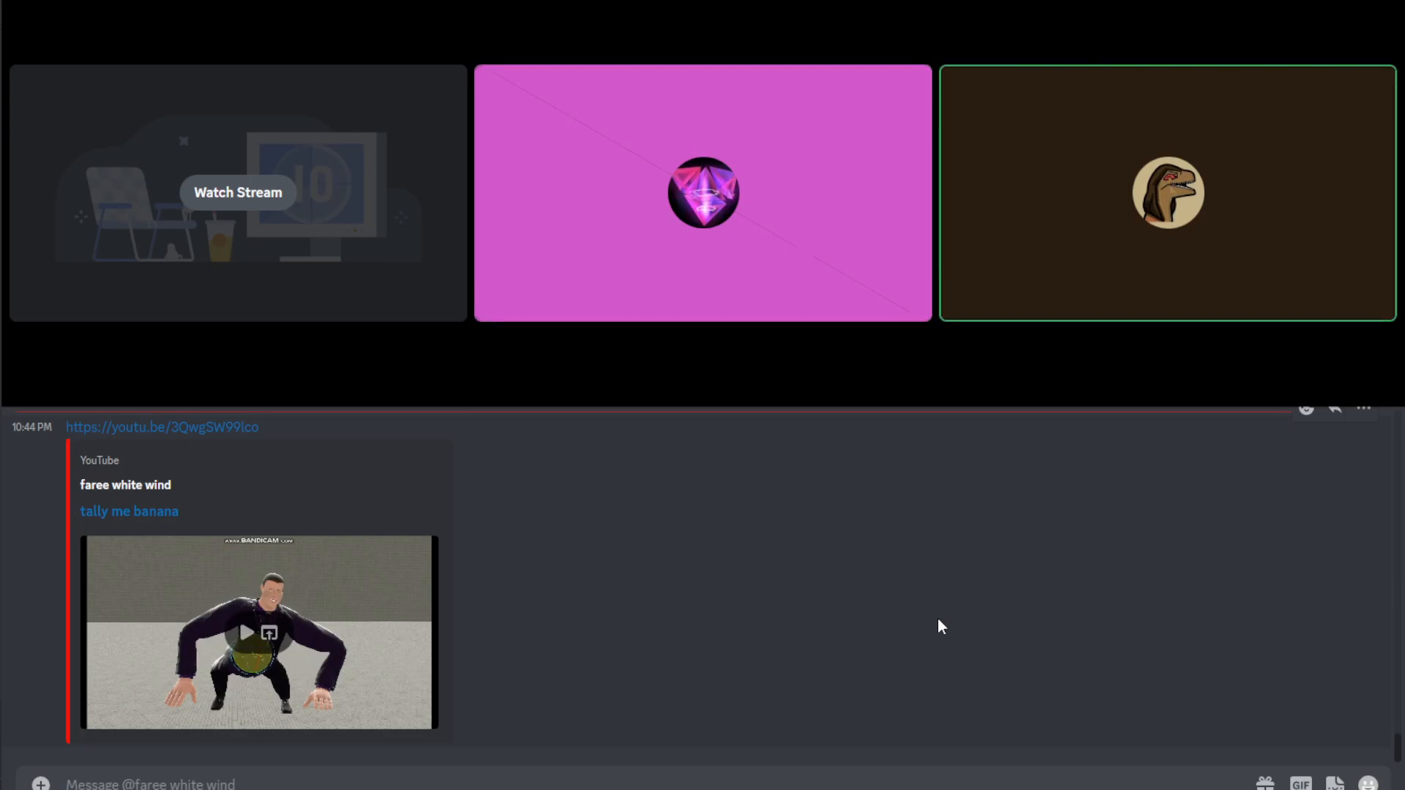
{"action": "left_click", "coordinate": [703, 191]}
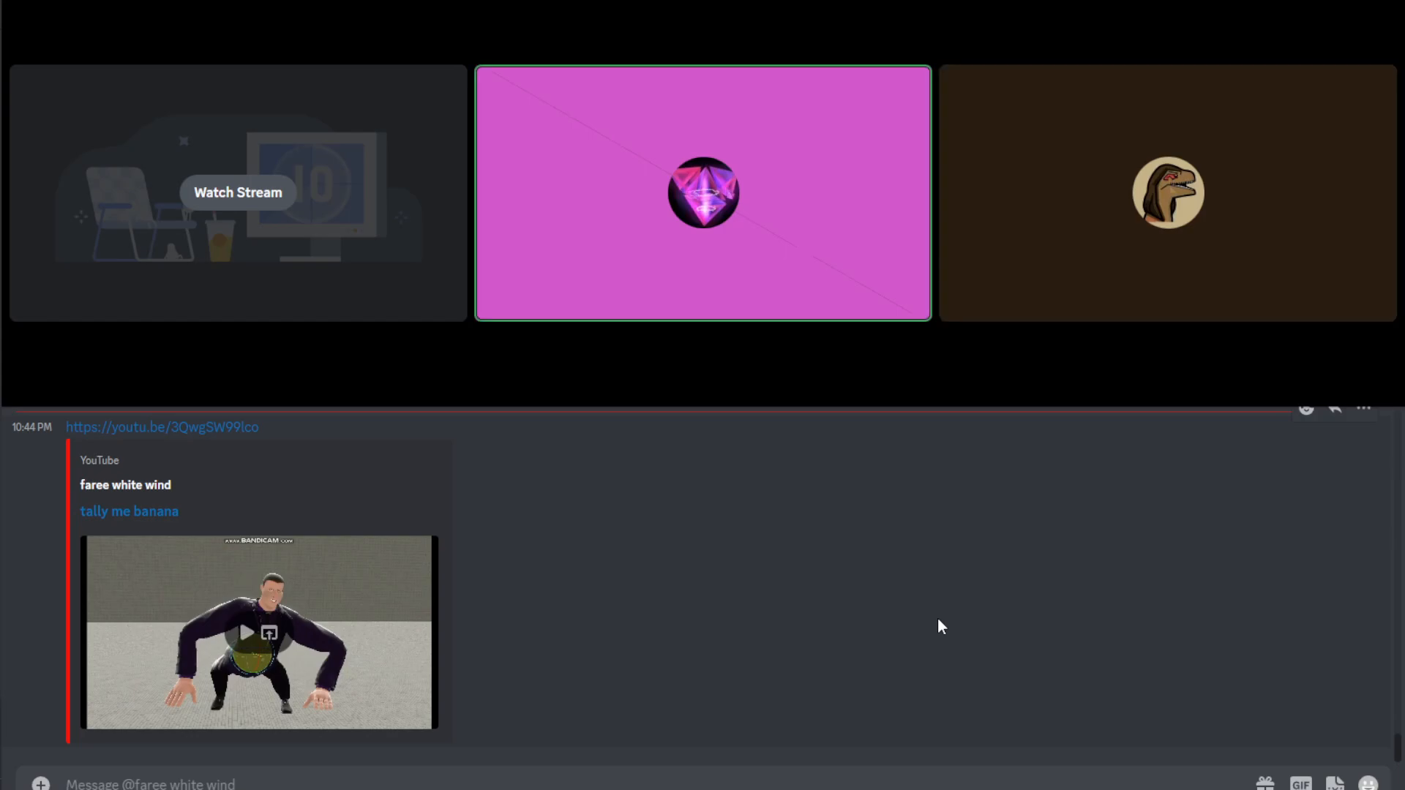
{"action": "left_click", "coordinate": [1165, 192]}
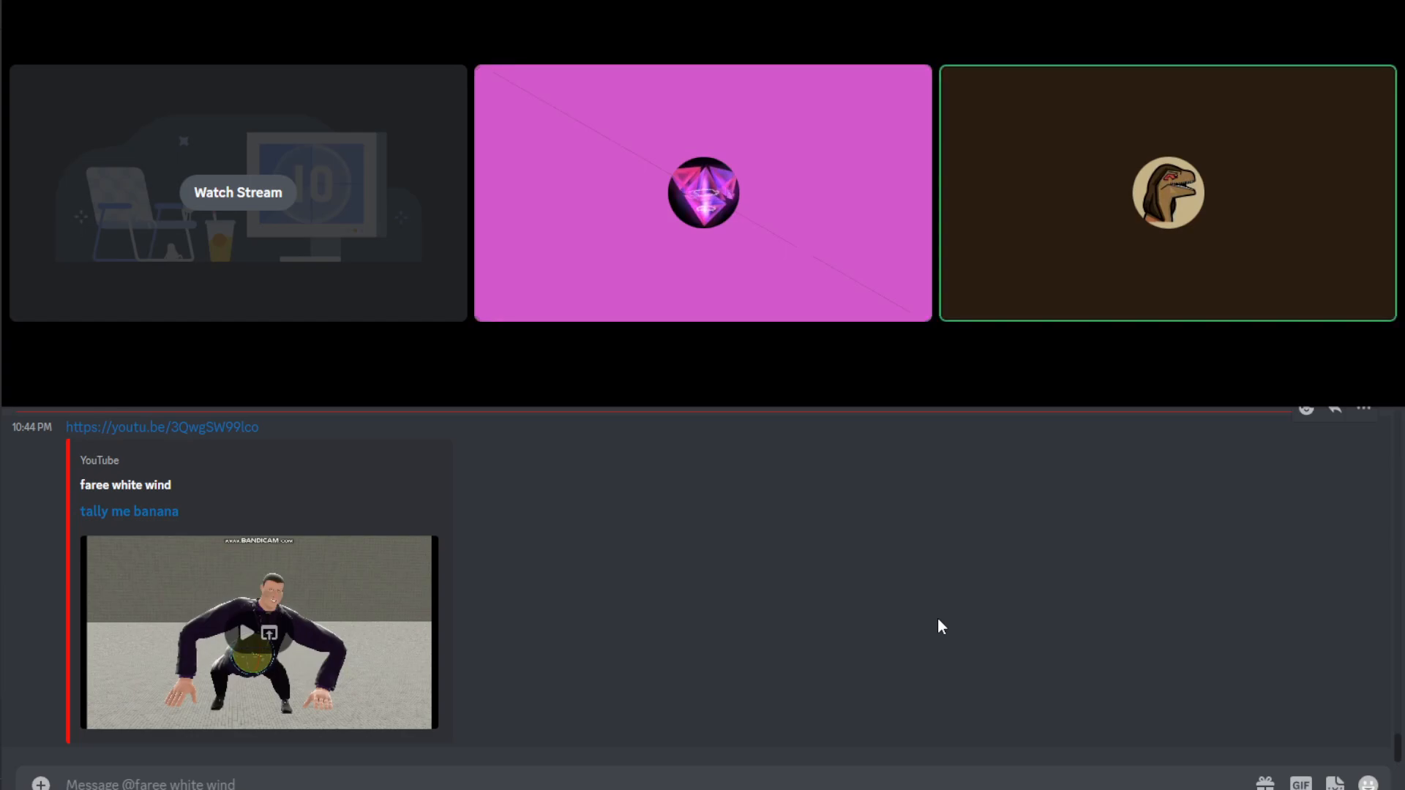
{"action": "left_click", "coordinate": [701, 192]}
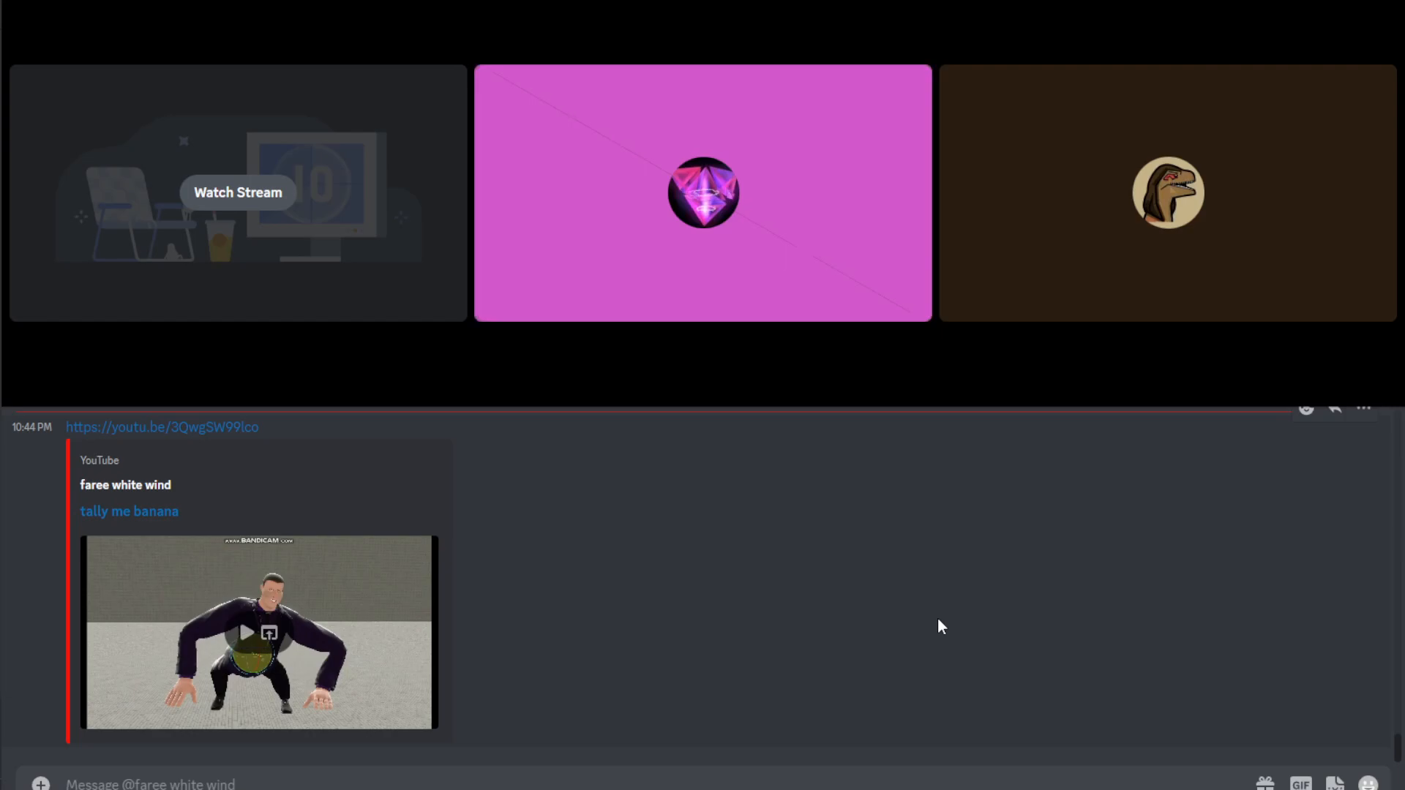
{"action": "left_click", "coordinate": [702, 193]}
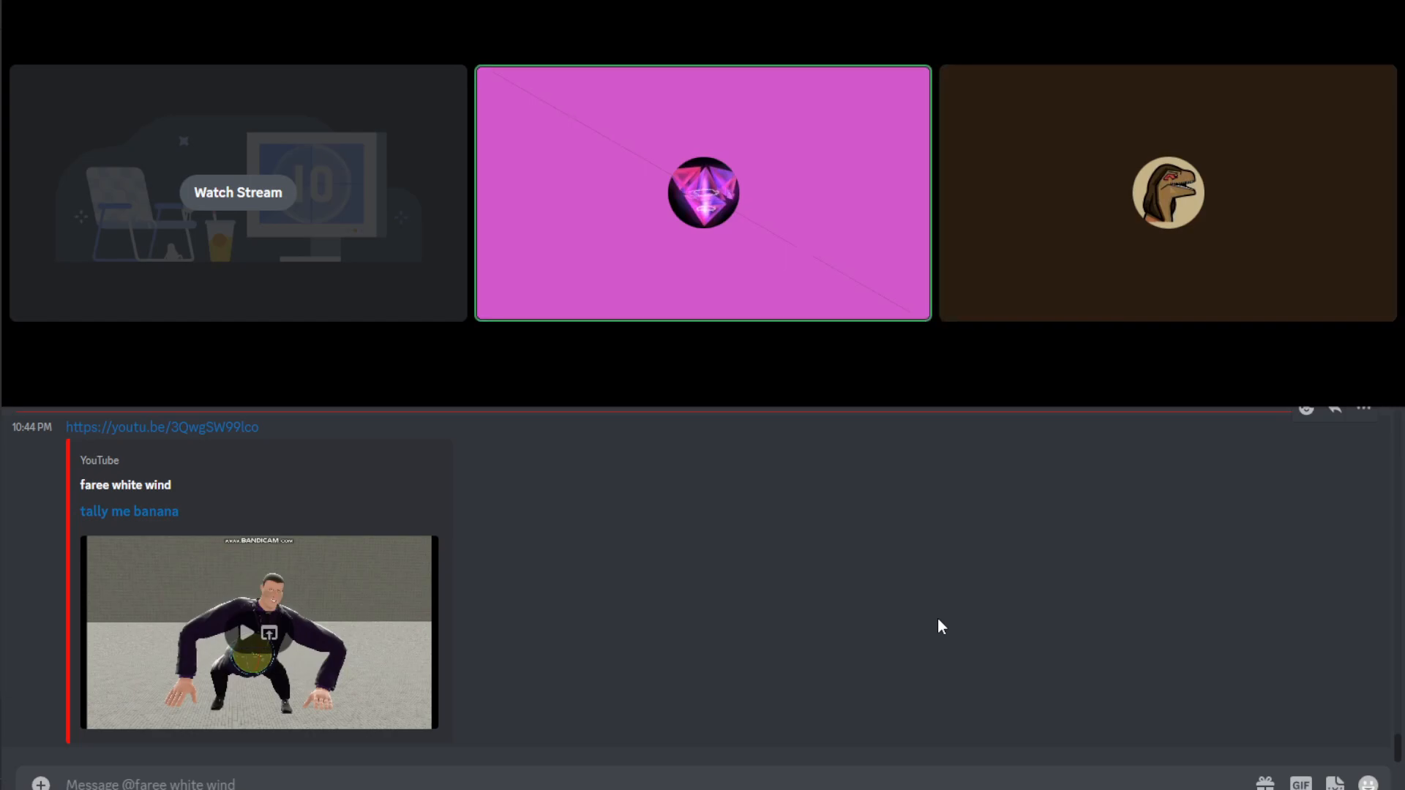
{"action": "left_click", "coordinate": [1166, 193]}
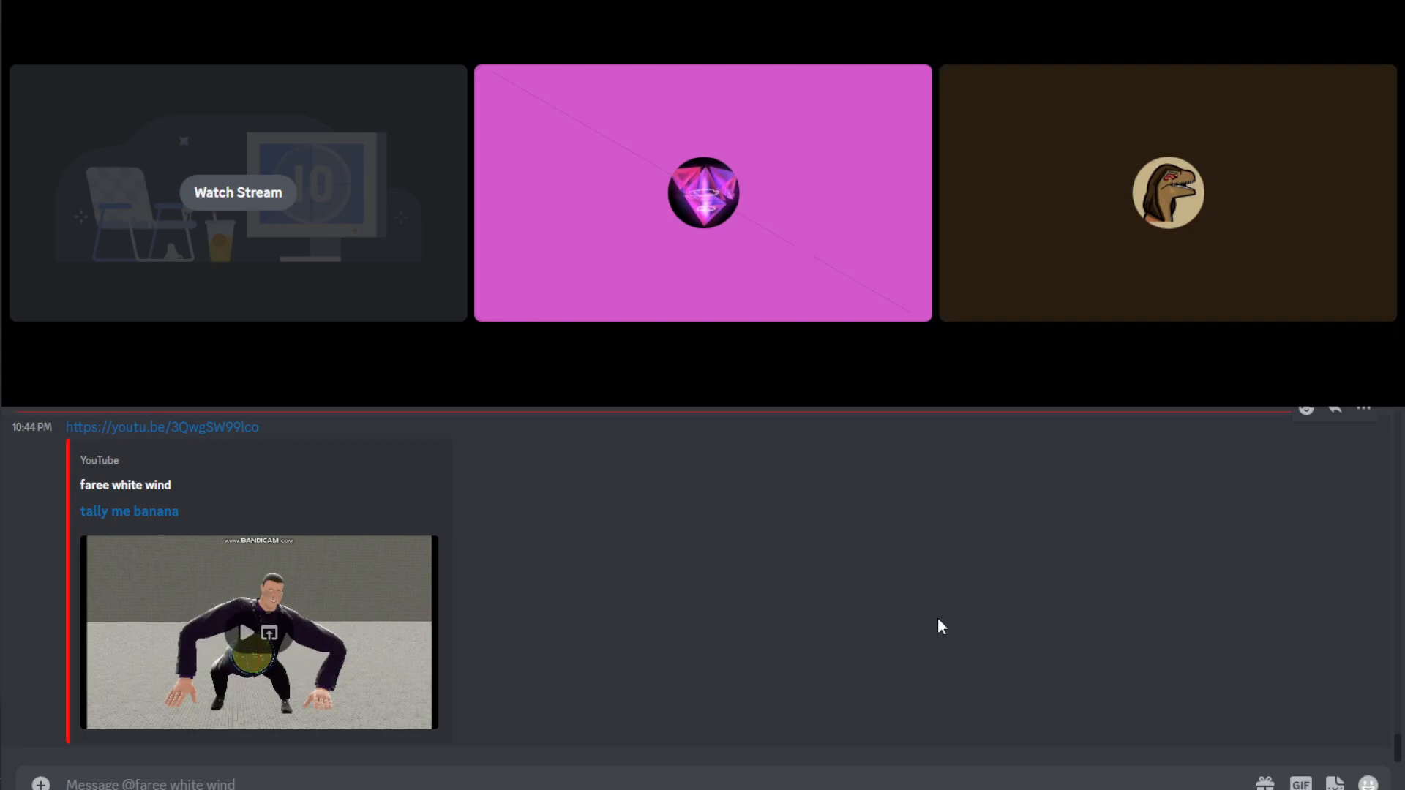
{"action": "left_click", "coordinate": [701, 193]}
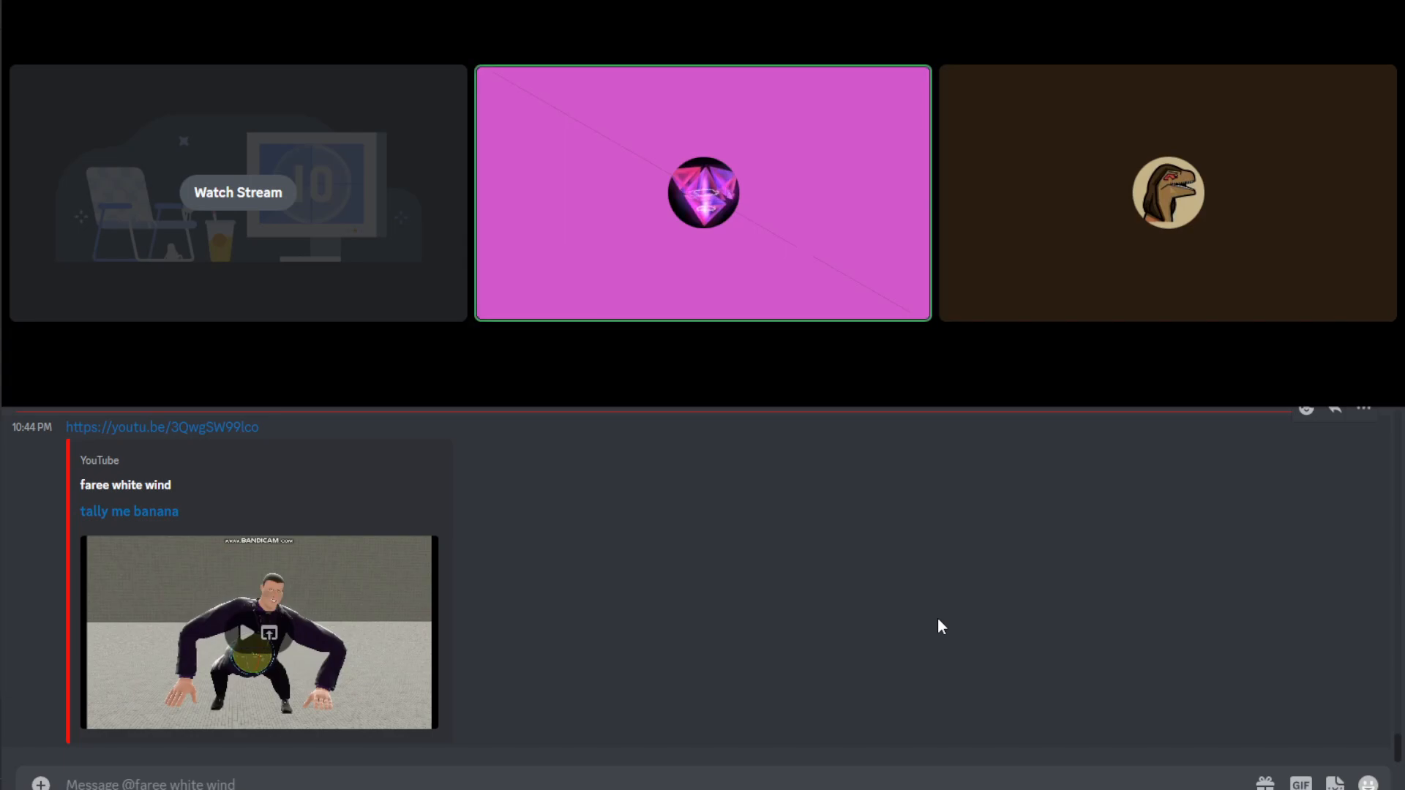
{"action": "left_click", "coordinate": [1166, 192]}
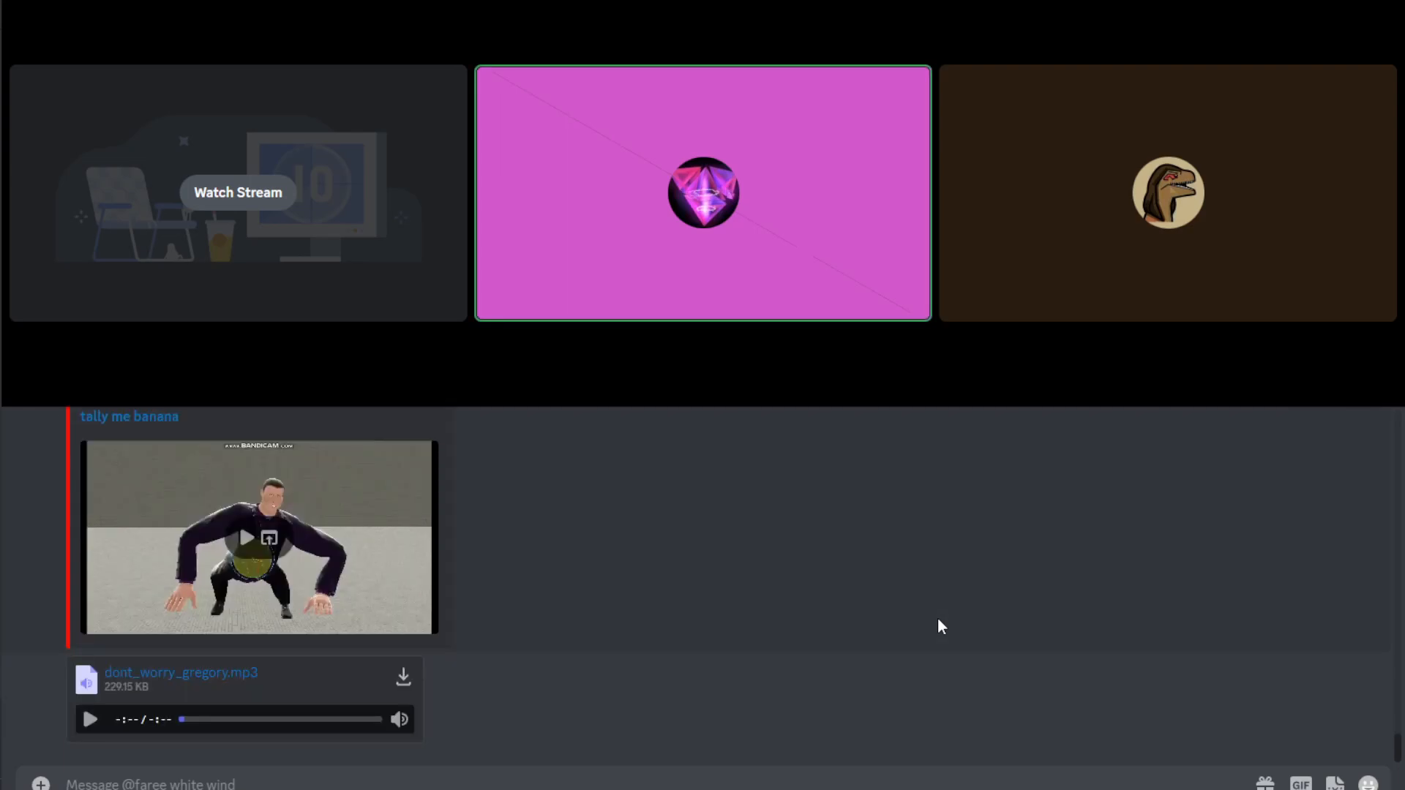
{"action": "mouse_move", "coordinate": [87, 718]}
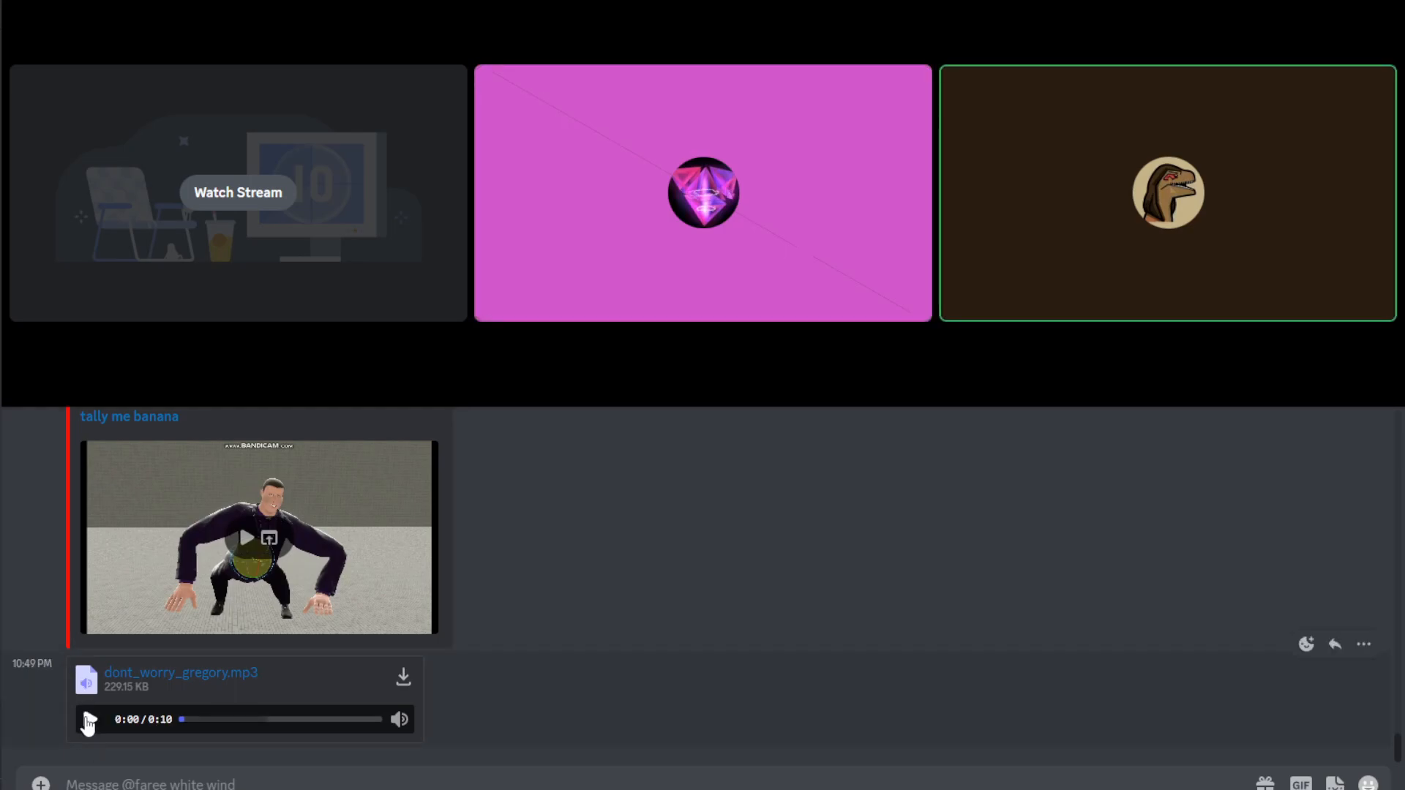
Play part of the gregory MP3, then post the black-and-white suited skeleton image.
{"action": "left_click", "coordinate": [87, 719]}
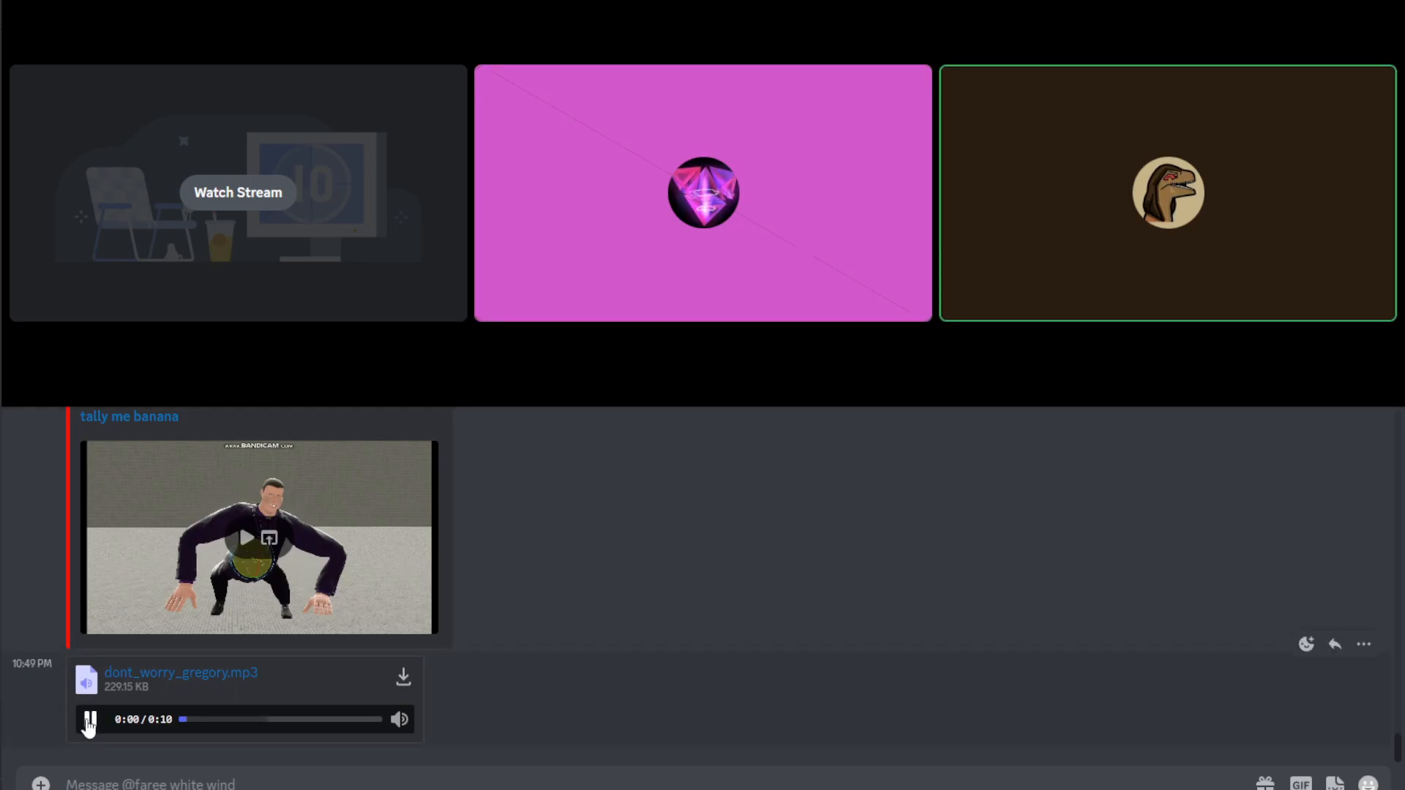
{"action": "left_click", "coordinate": [87, 719]}
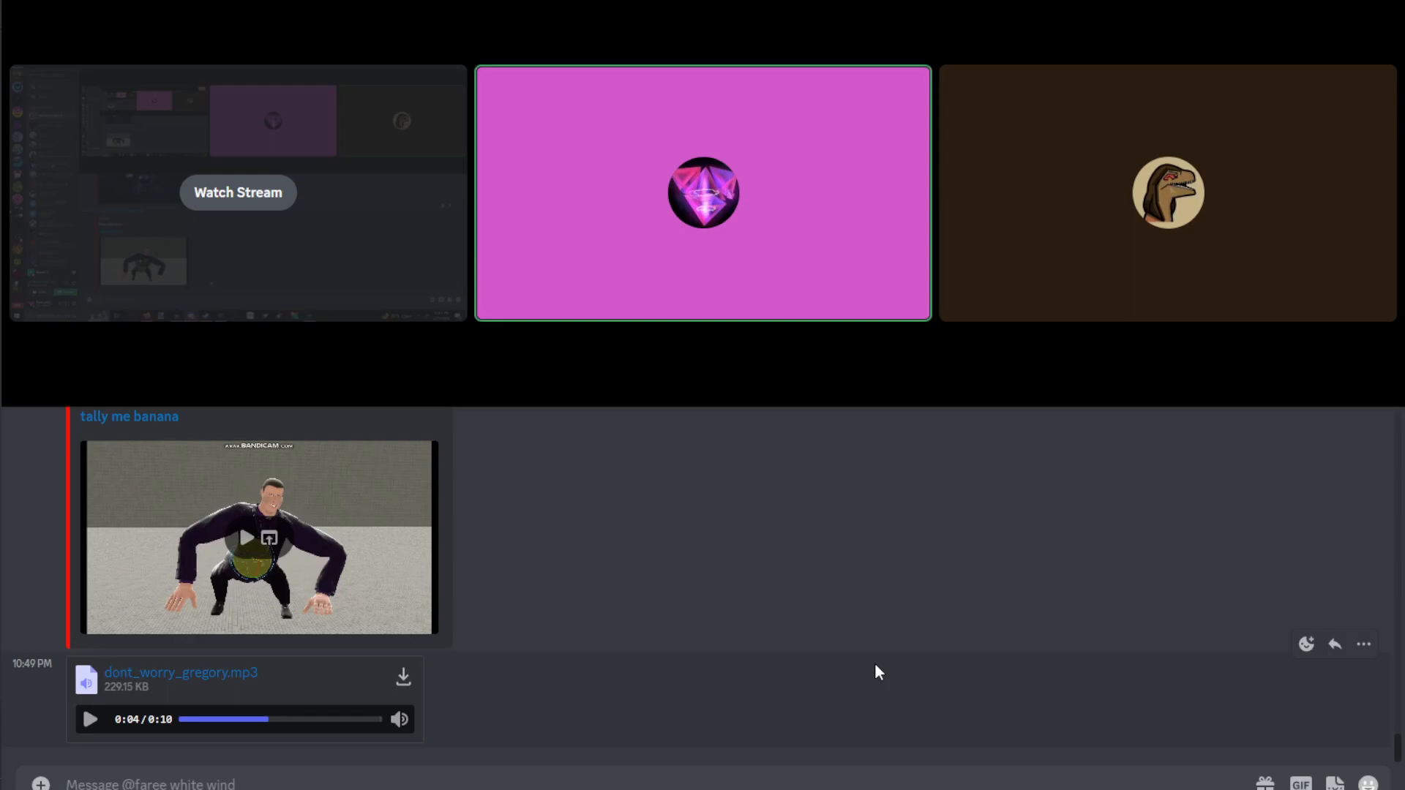
{"action": "left_click", "coordinate": [1167, 192]}
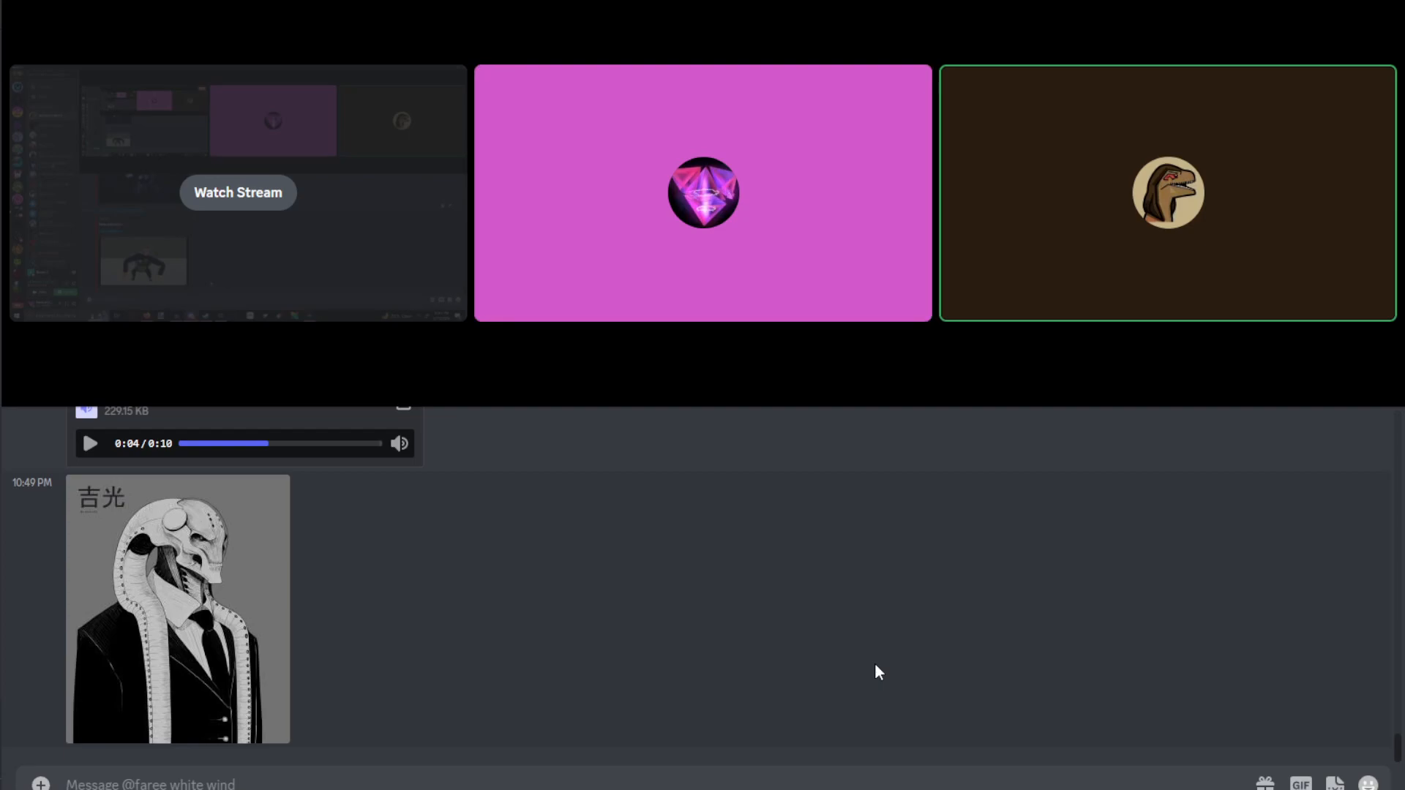
Send the red-curtain cartoon ringmaster image as a new DM message.
{"action": "left_click", "coordinate": [702, 193]}
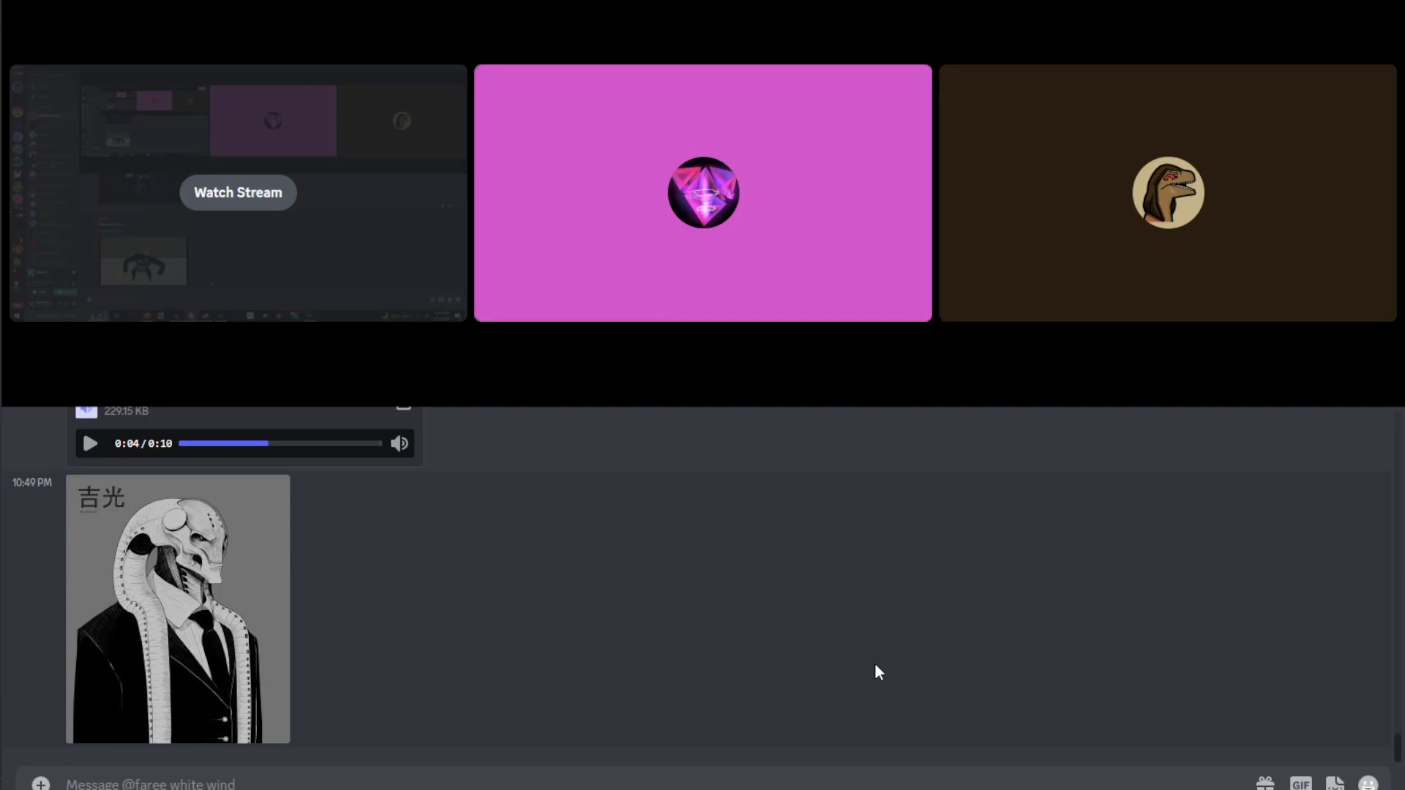
{"action": "left_click", "coordinate": [702, 193]}
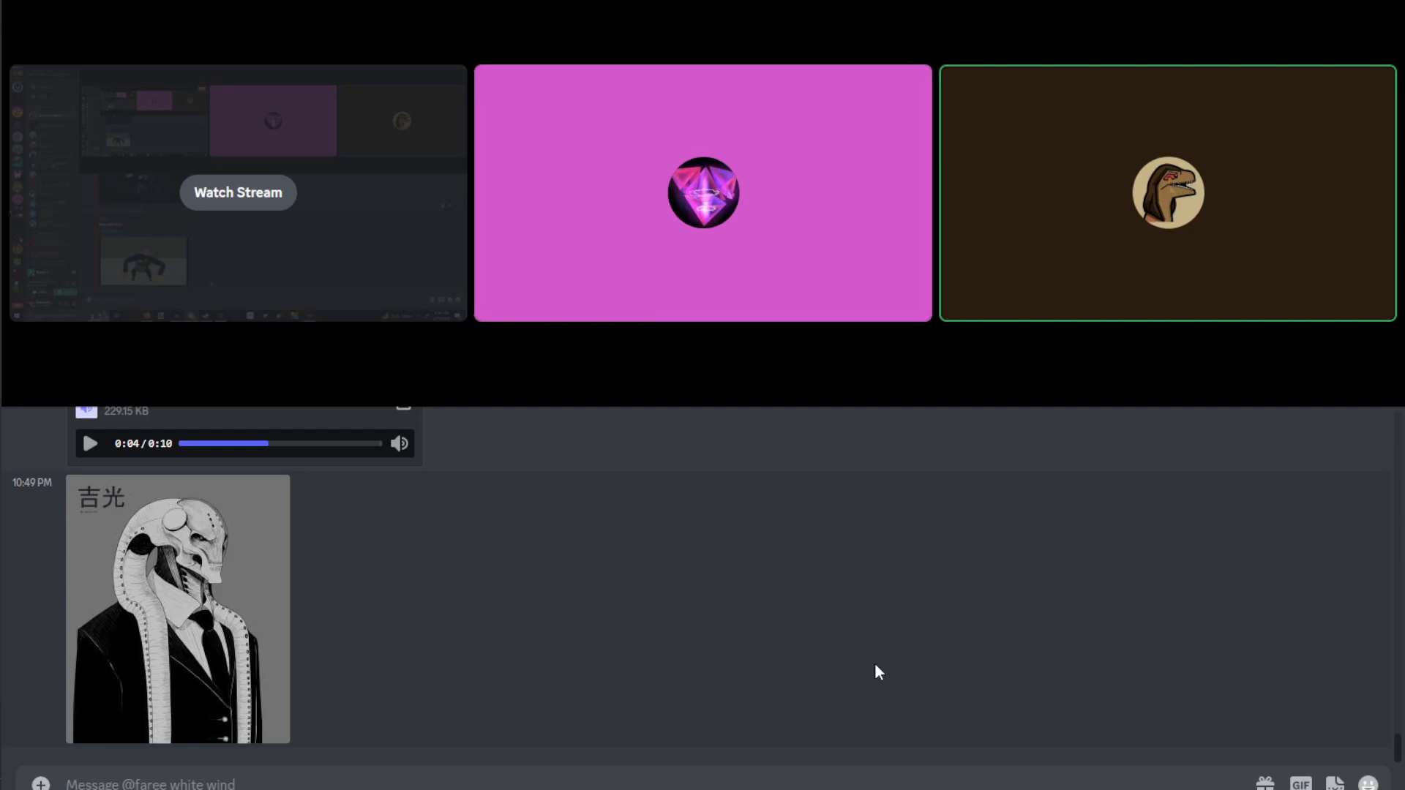
{"action": "left_click", "coordinate": [703, 192]}
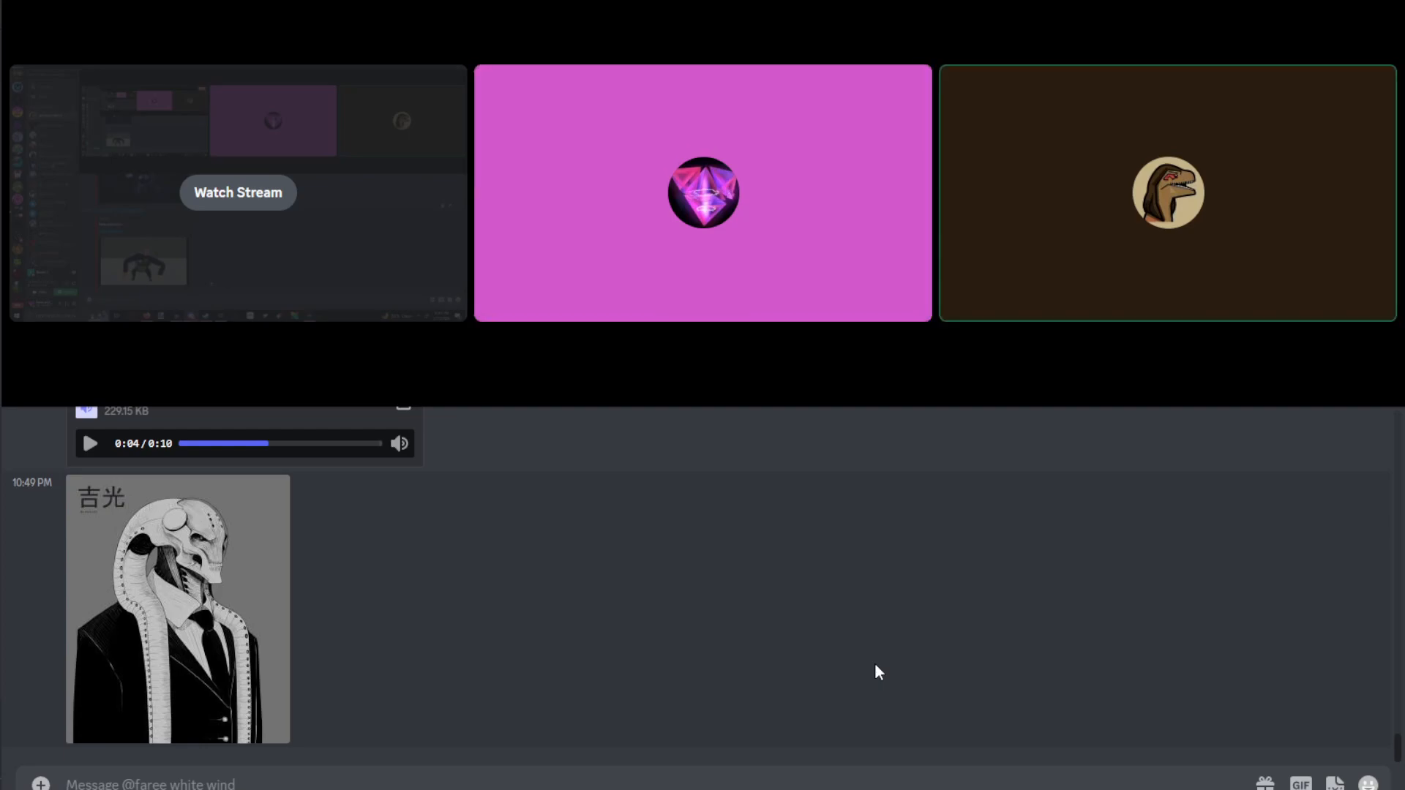
{"action": "left_click", "coordinate": [702, 192]}
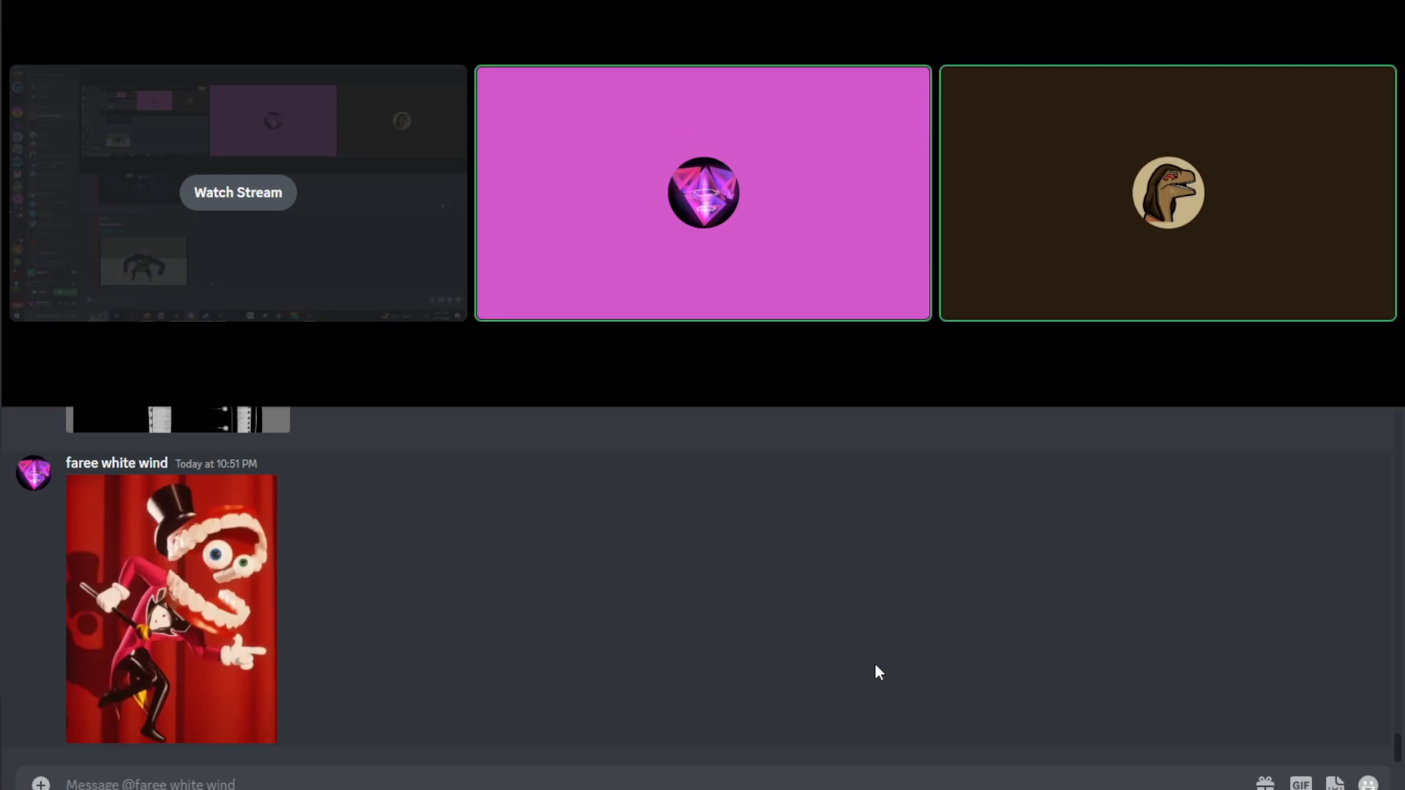
{"action": "left_click", "coordinate": [702, 192]}
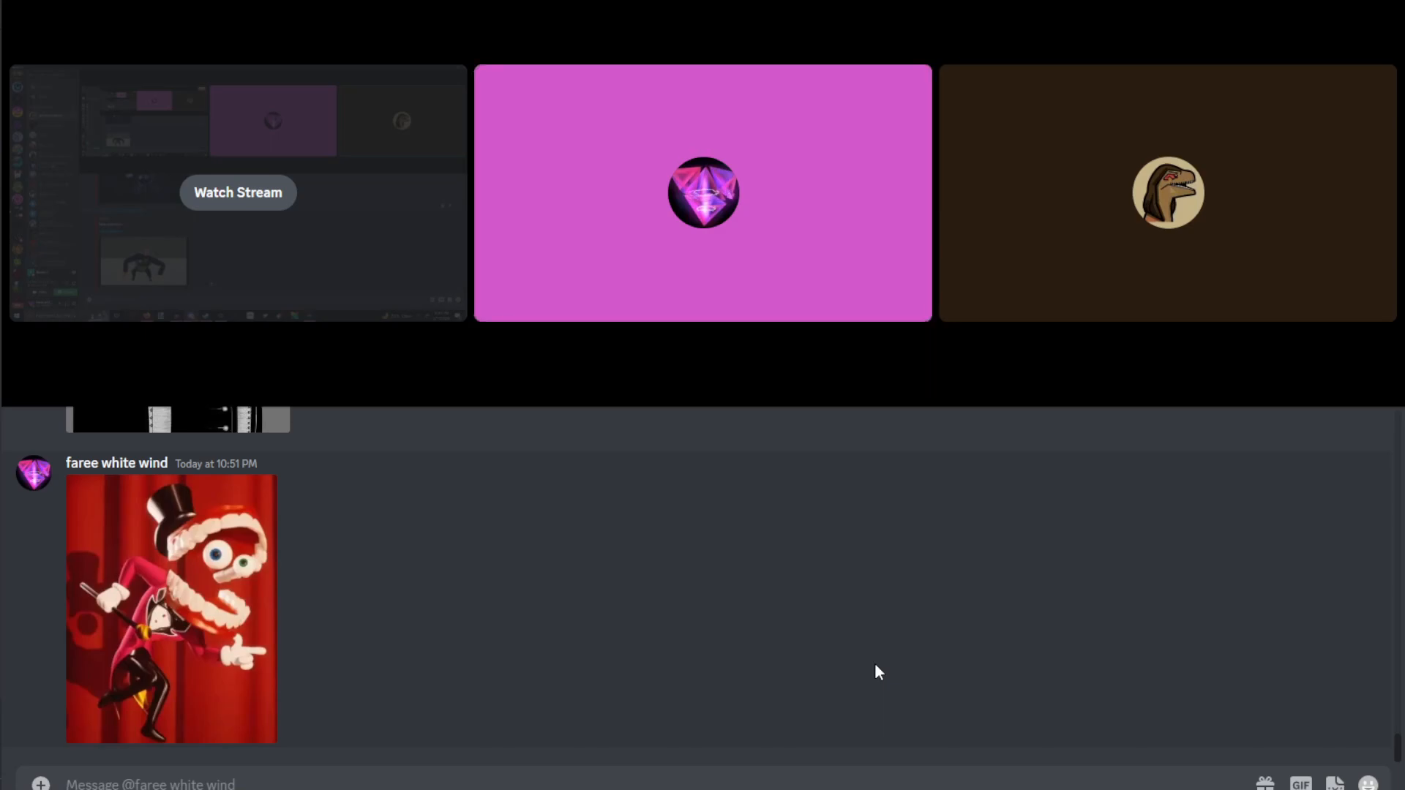
{"action": "left_click", "coordinate": [702, 192]}
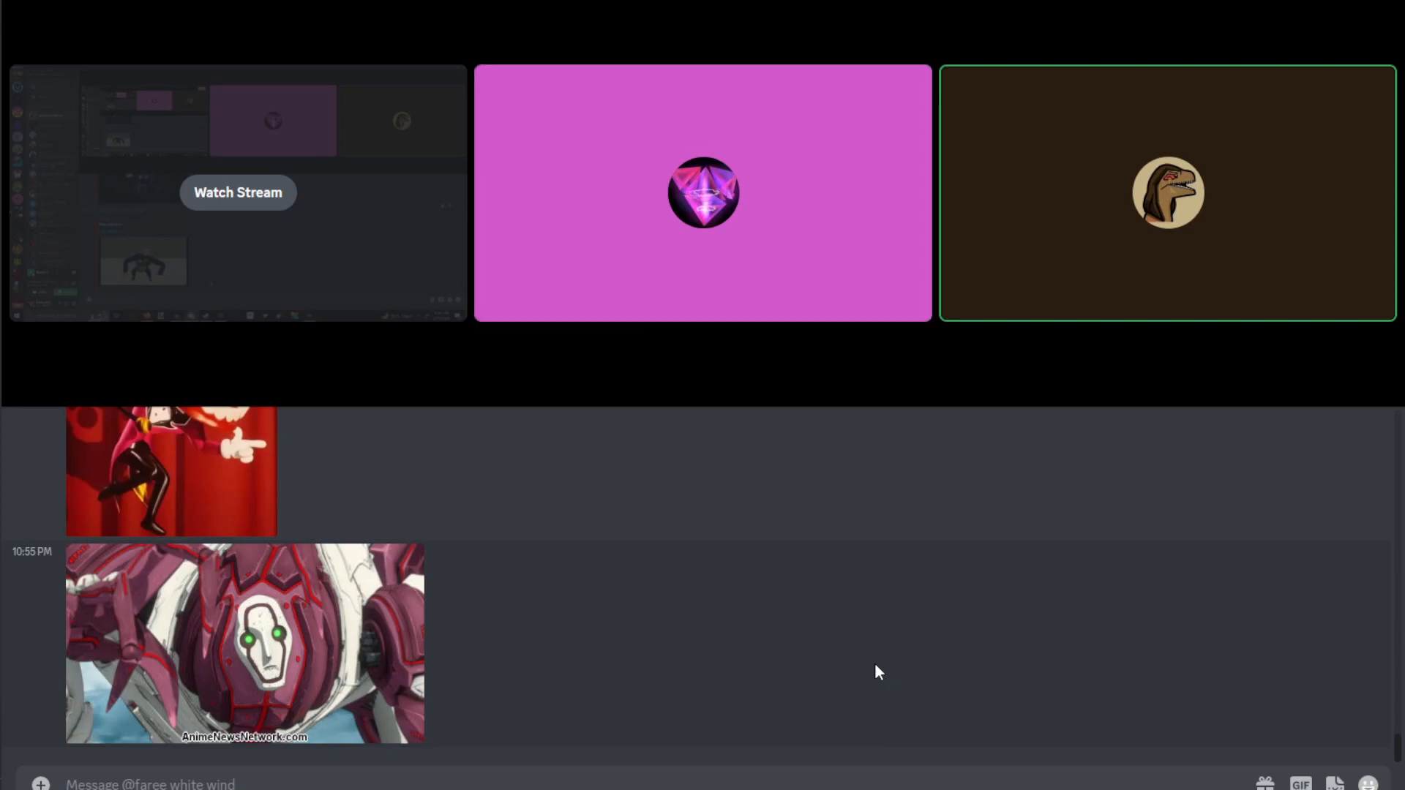
Watch the screen-share stream showing the Google image search for the mecha picture.
{"action": "left_click", "coordinate": [703, 193]}
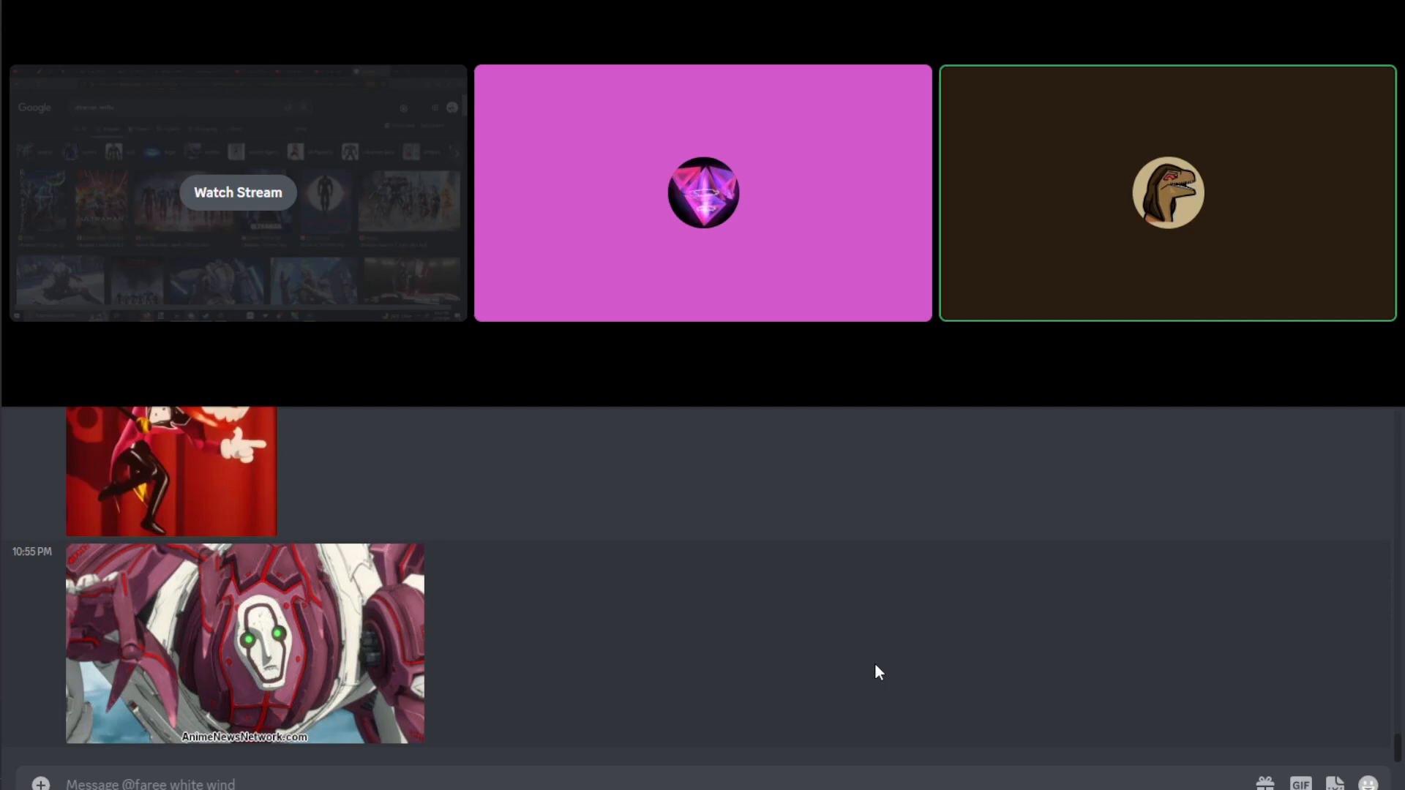
{"action": "left_click", "coordinate": [703, 193]}
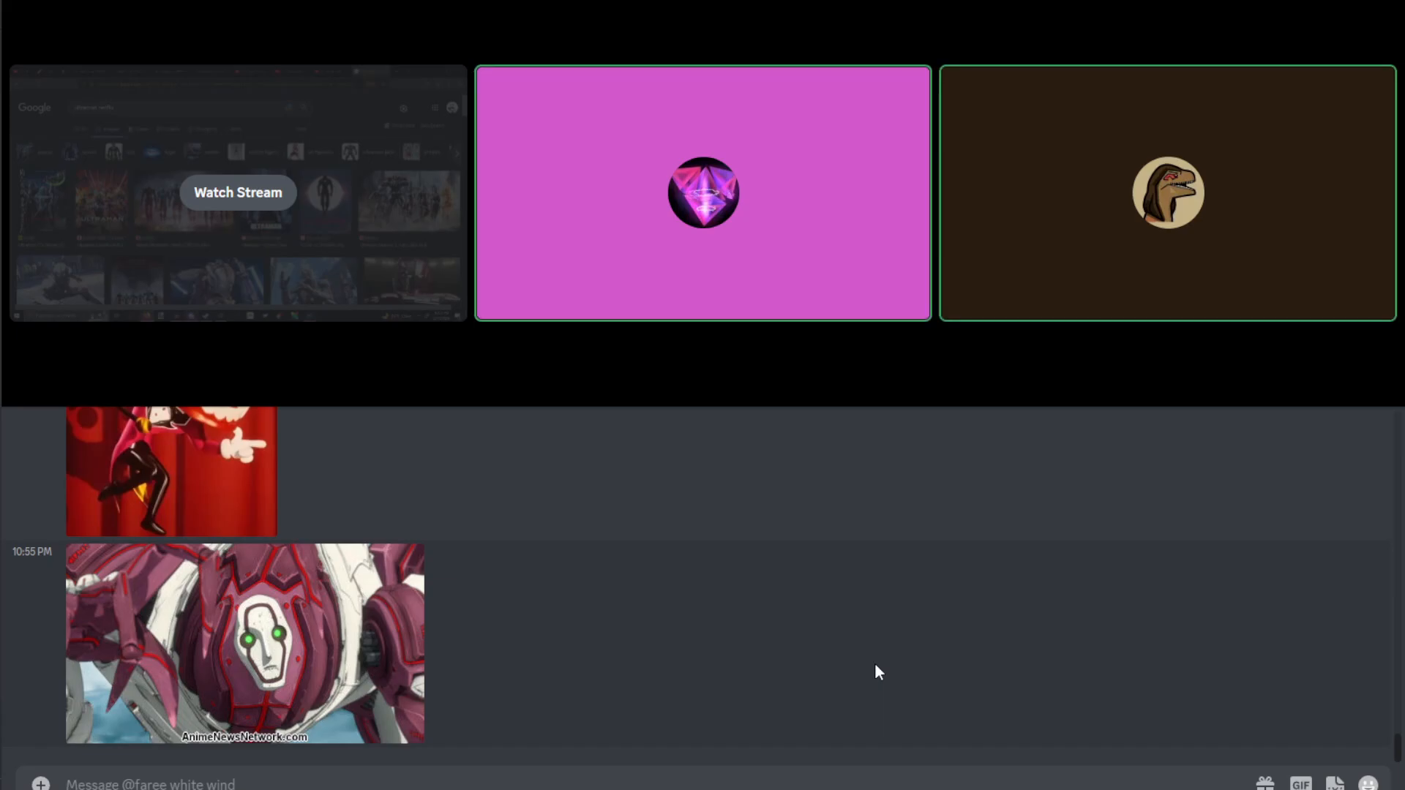
{"action": "left_click", "coordinate": [237, 192]}
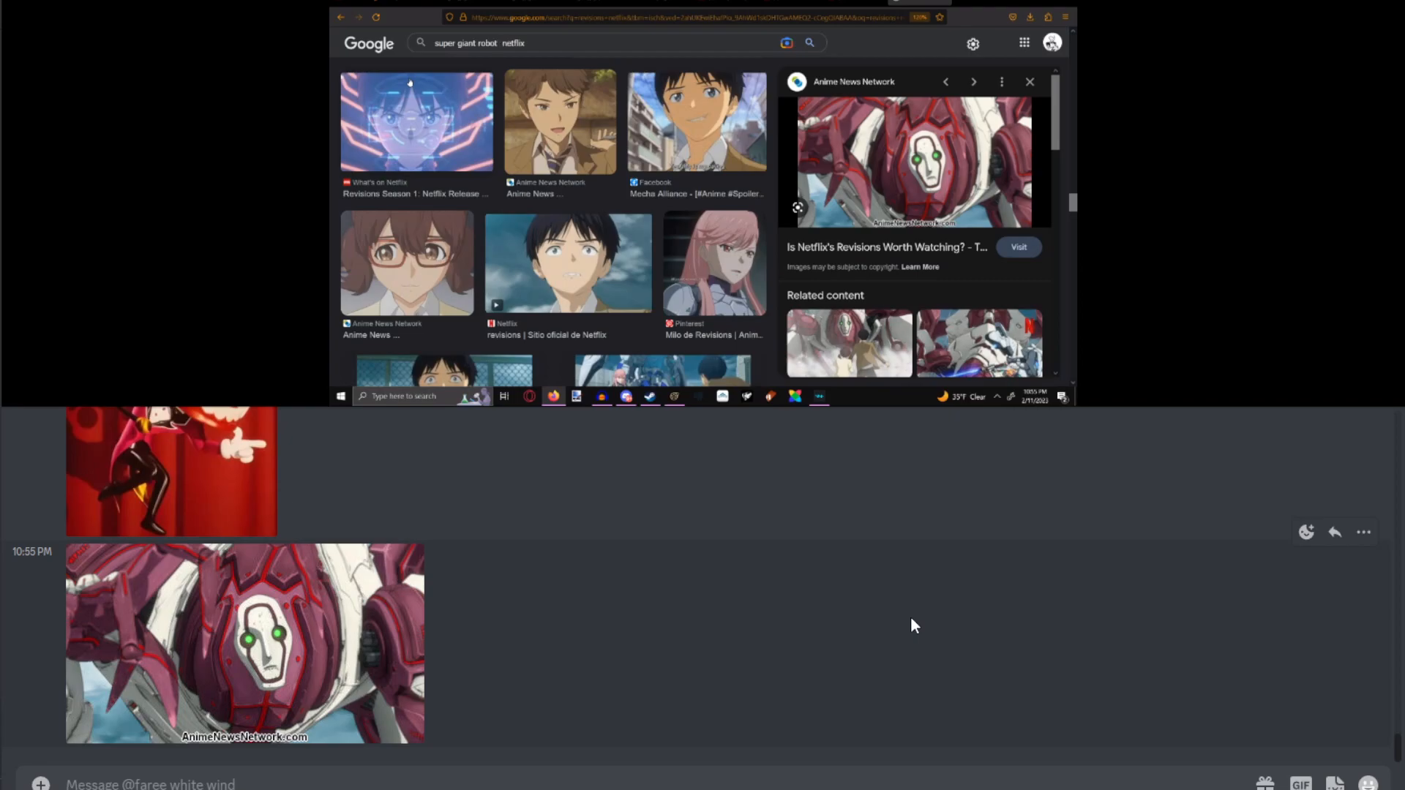
Search 'super giant robot bros' and copy the giant red robot image to share.
{"action": "type", "text": "bros"}
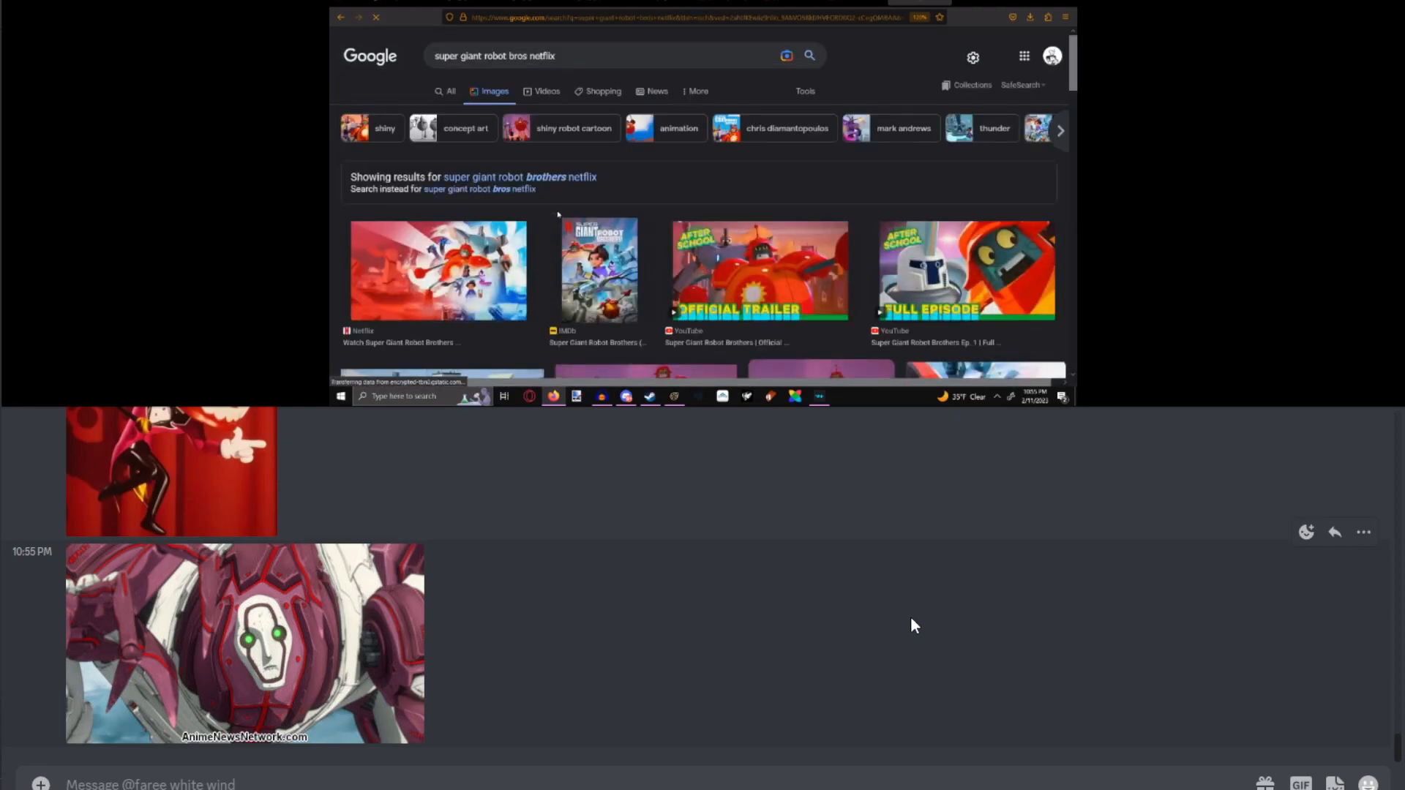
{"action": "scroll", "scroll_direction": "down", "scroll_amount": 3}
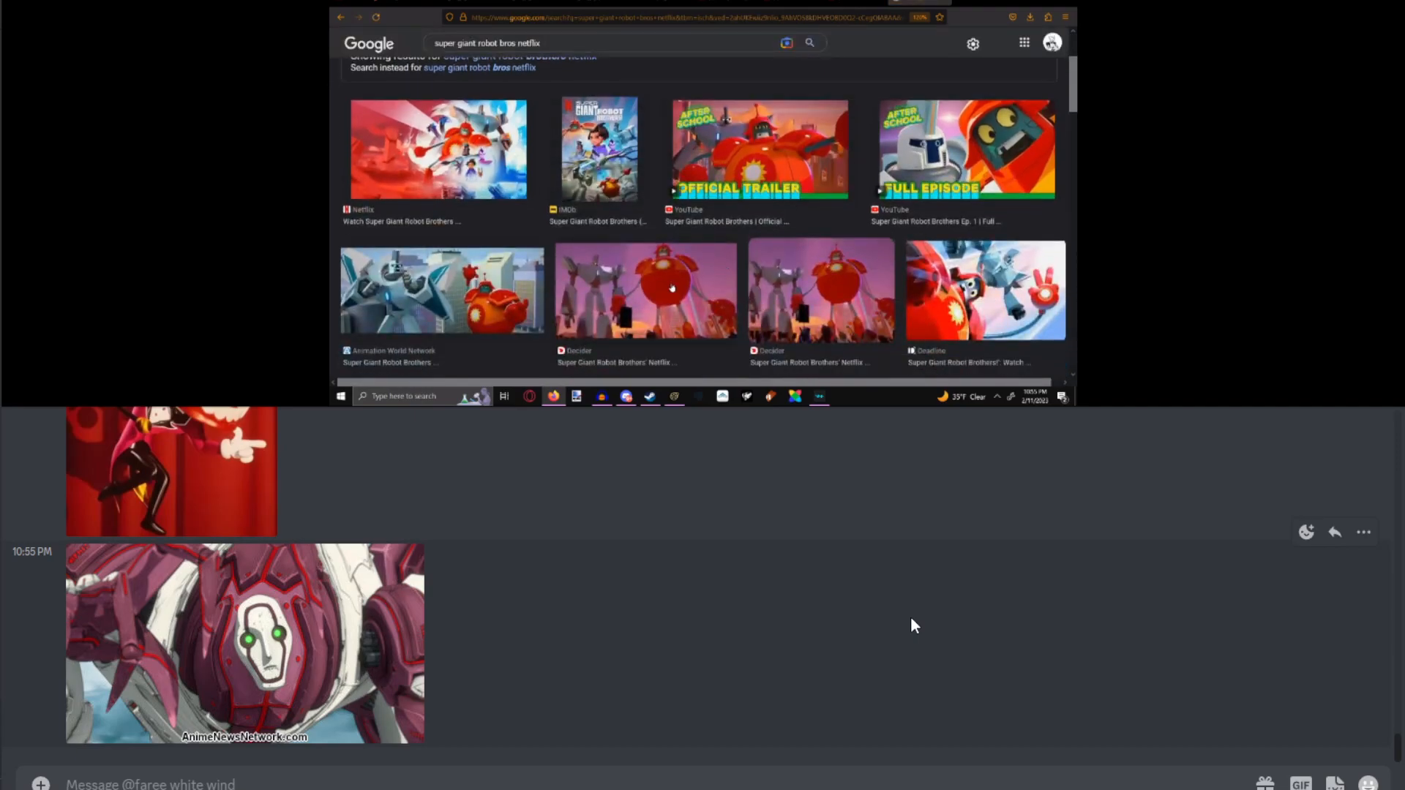
{"action": "right_click", "coordinate": [914, 171]}
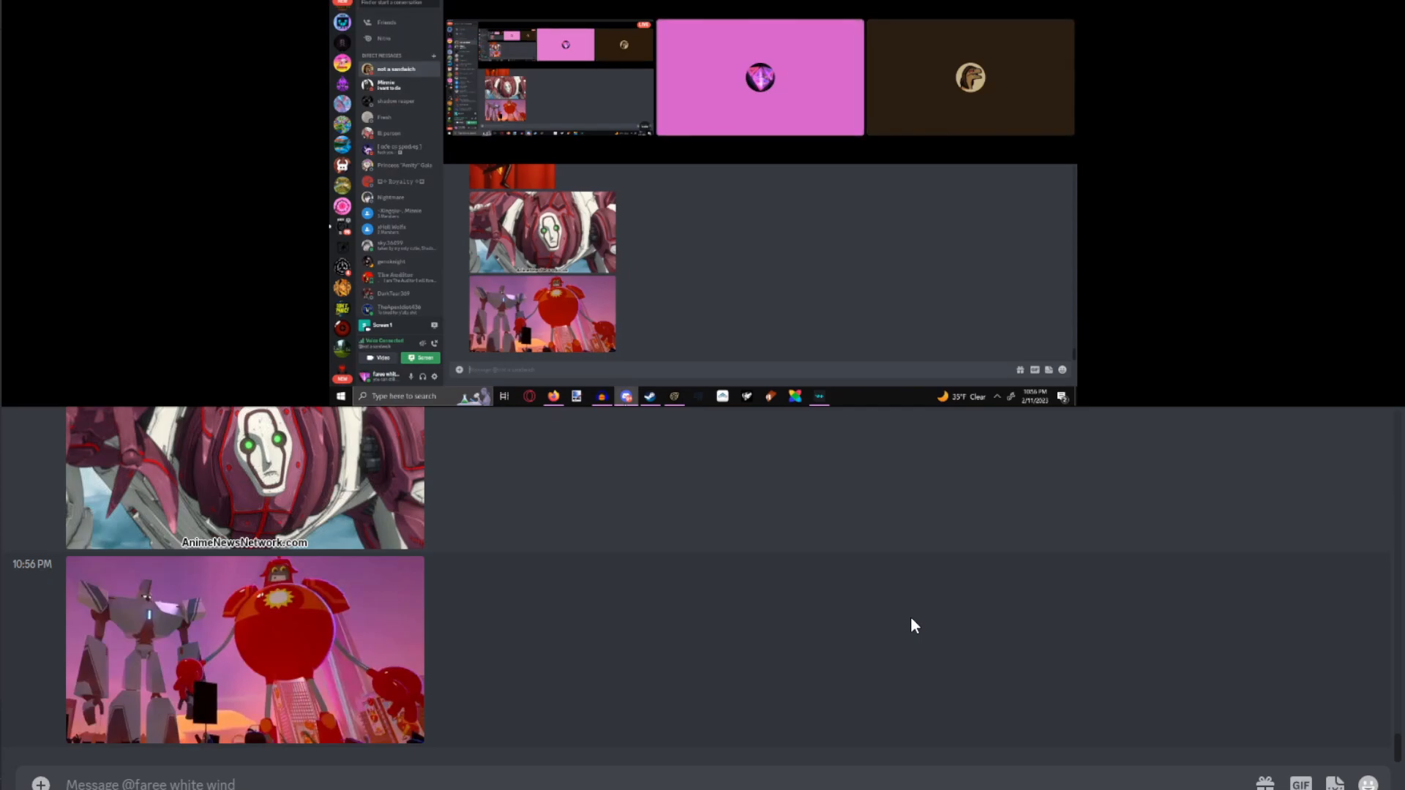
{"action": "mouse_move", "coordinate": [624, 396]}
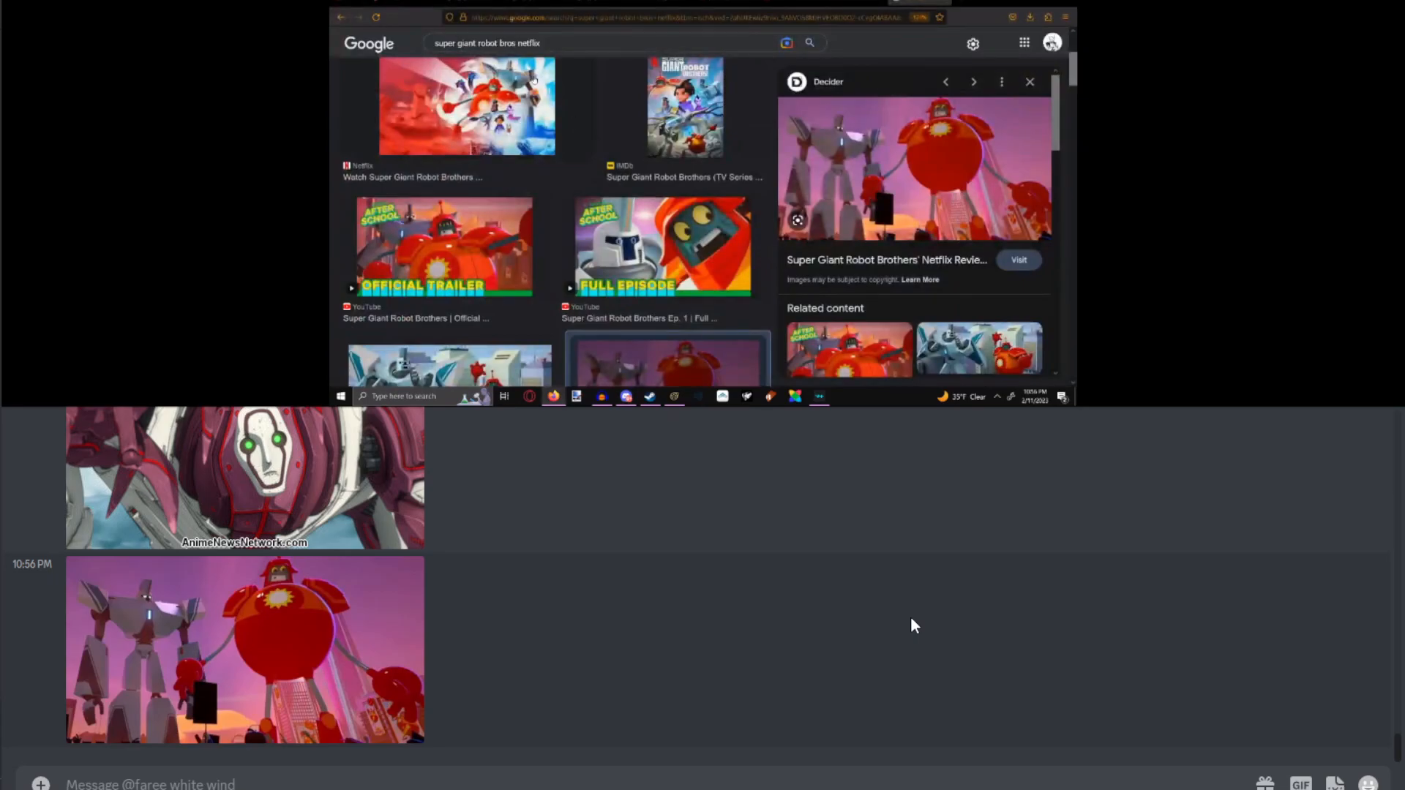
Run a new Google image search for '86 anime' on the shared screen.
{"action": "left_click", "coordinate": [486, 43]}
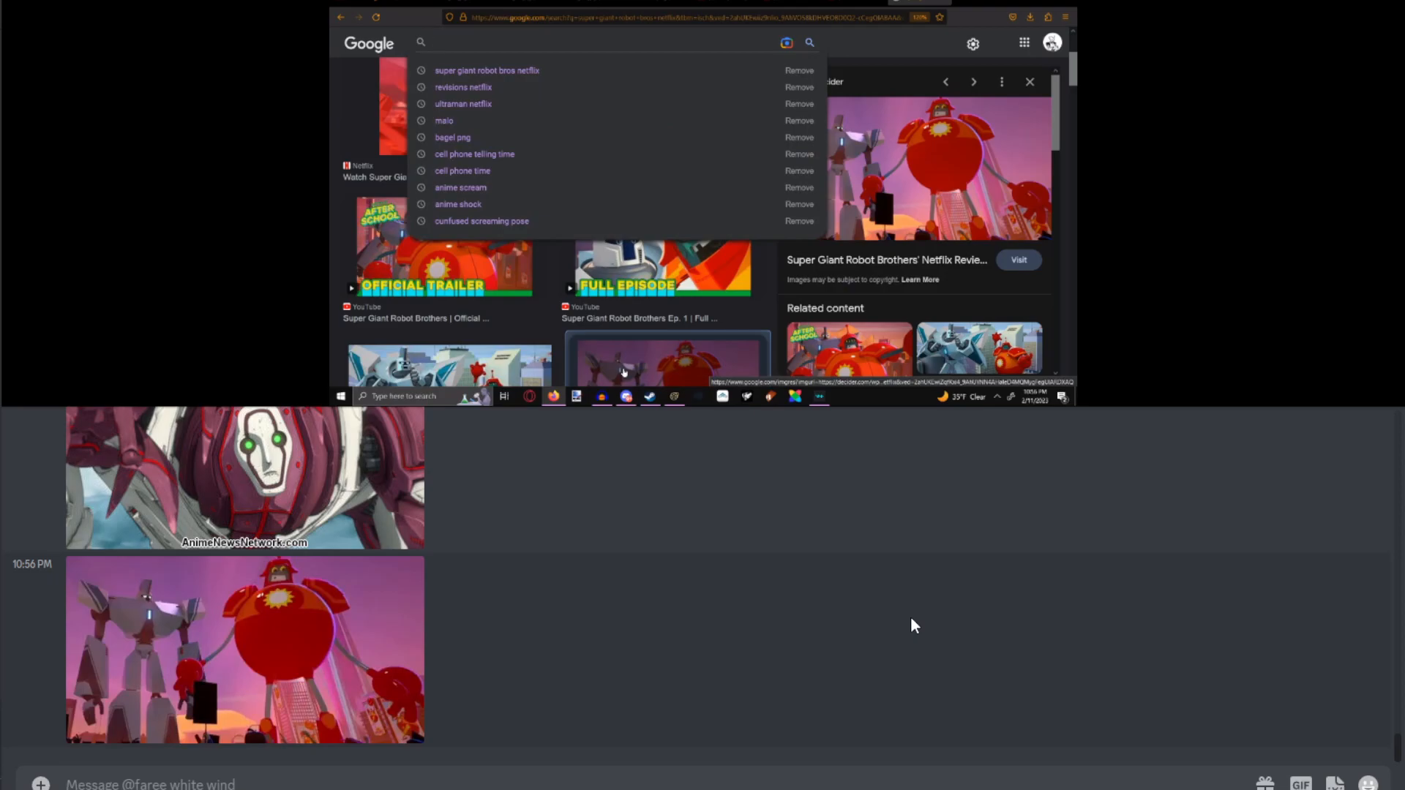
{"action": "type", "text": "86"}
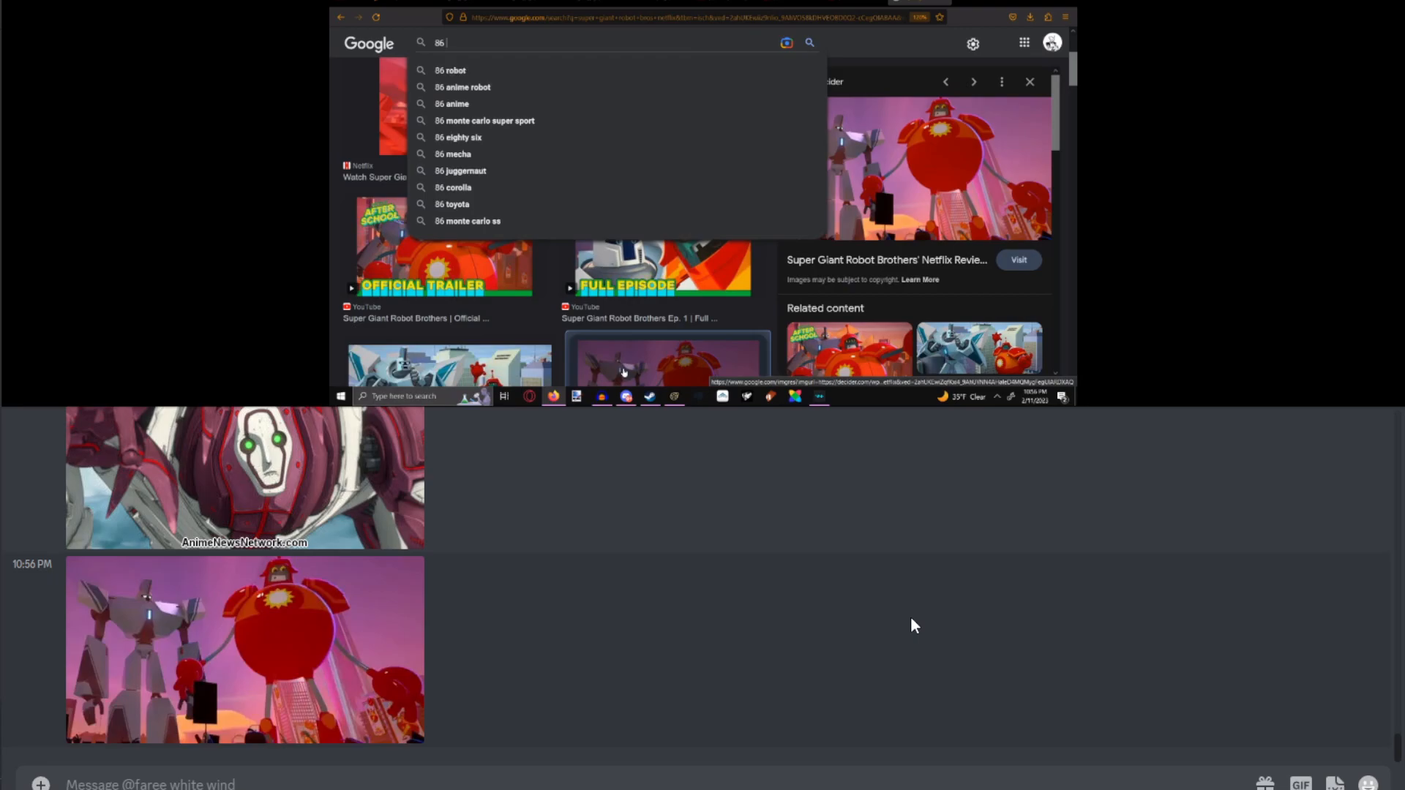
{"action": "type", "text": "anime"}
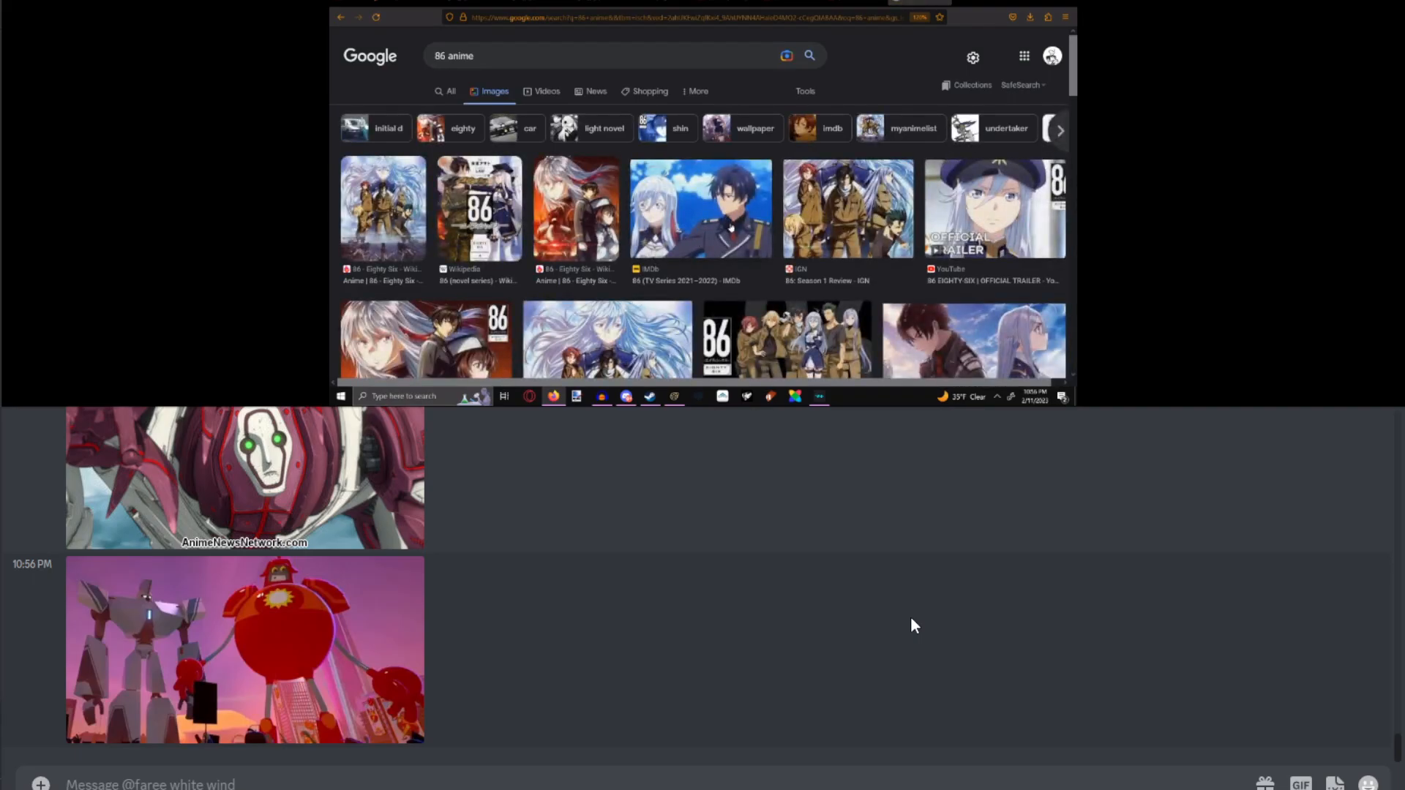
Scroll far down the '86 anime' results to see more character pictures and related searches.
{"action": "scroll", "scroll_direction": "down", "scroll_amount": 3}
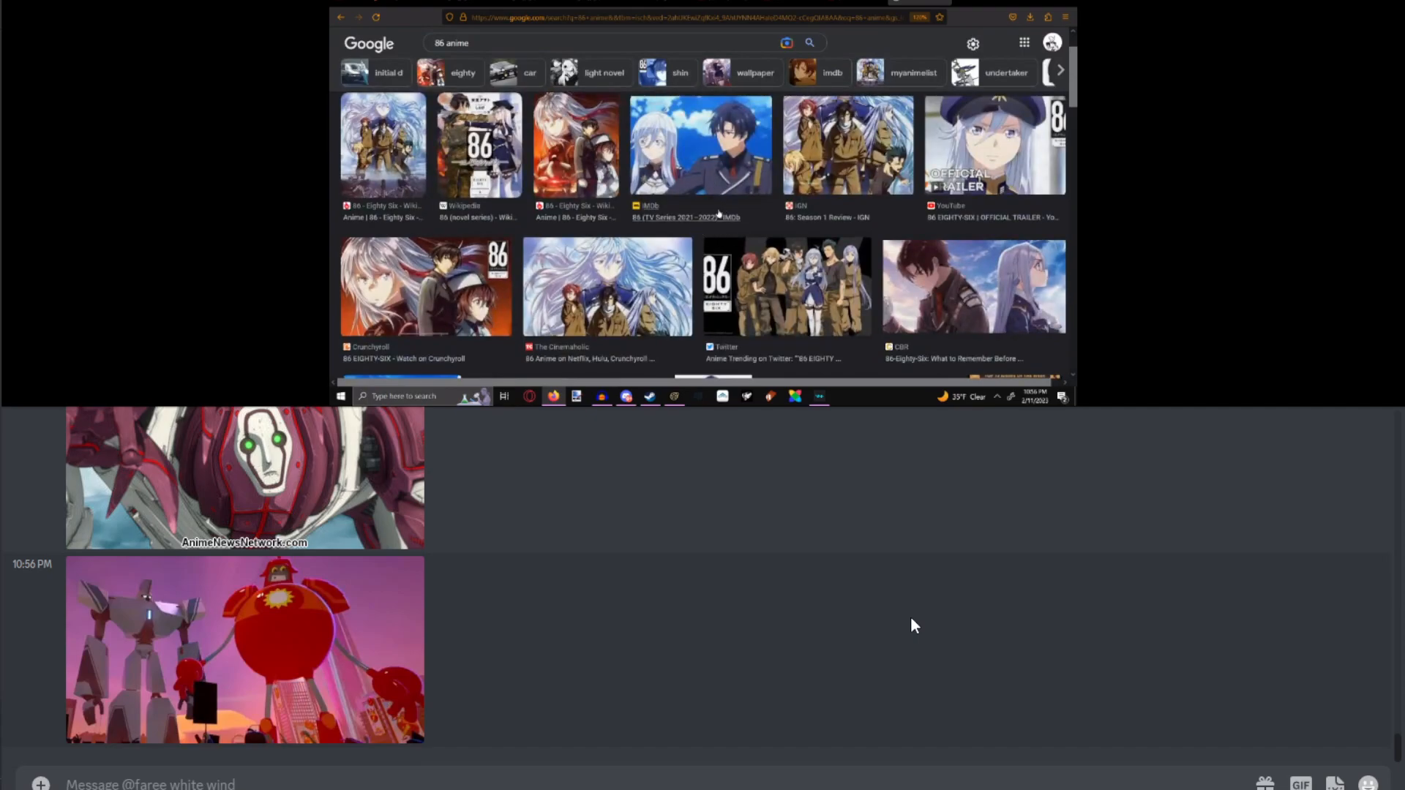
{"action": "scroll", "scroll_direction": "down", "scroll_amount": 3}
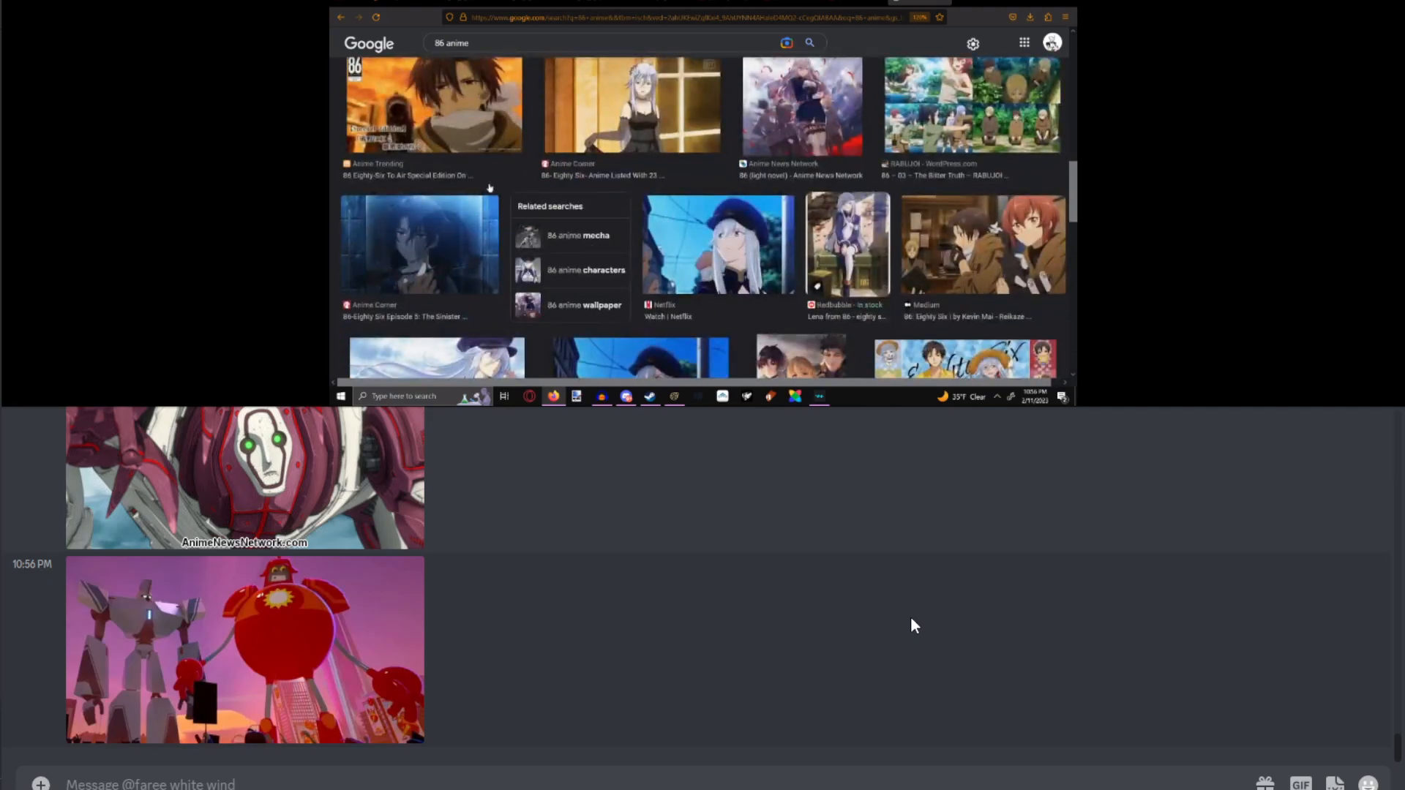
{"action": "scroll", "scroll_direction": "down", "scroll_amount": 3}
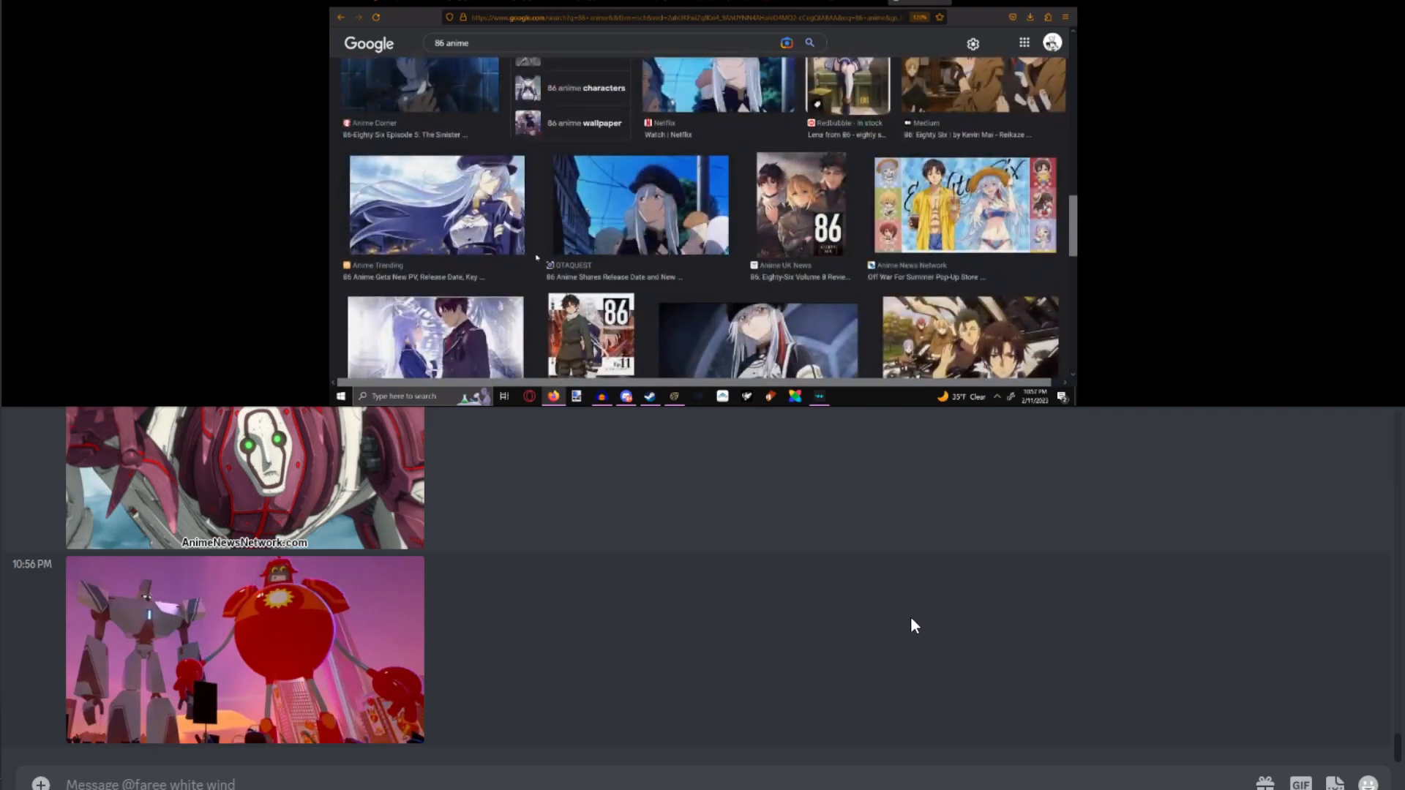
{"action": "scroll", "scroll_direction": "down", "scroll_amount": 3}
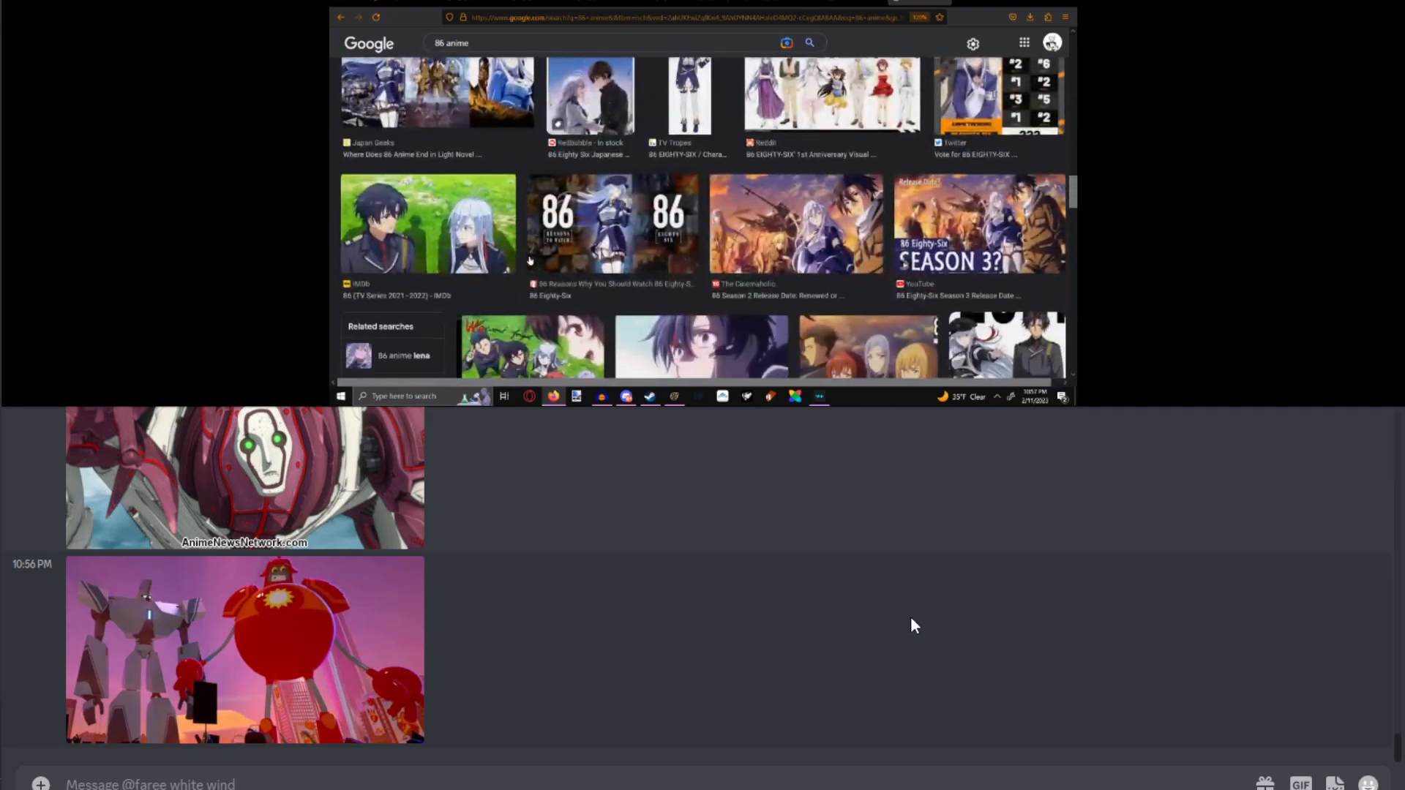
{"action": "scroll", "scroll_direction": "down", "scroll_amount": 3}
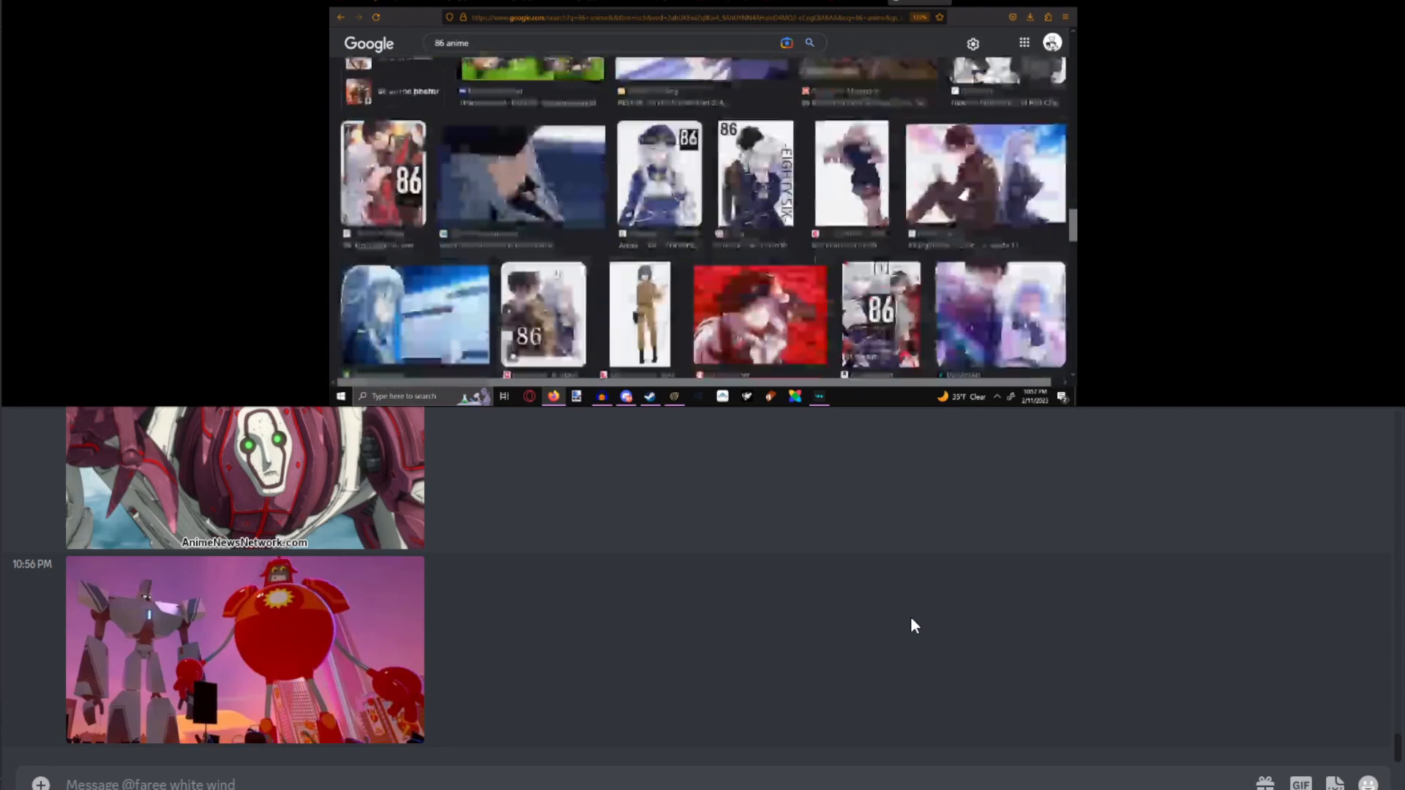
{"action": "scroll", "scroll_direction": "down", "scroll_amount": 3}
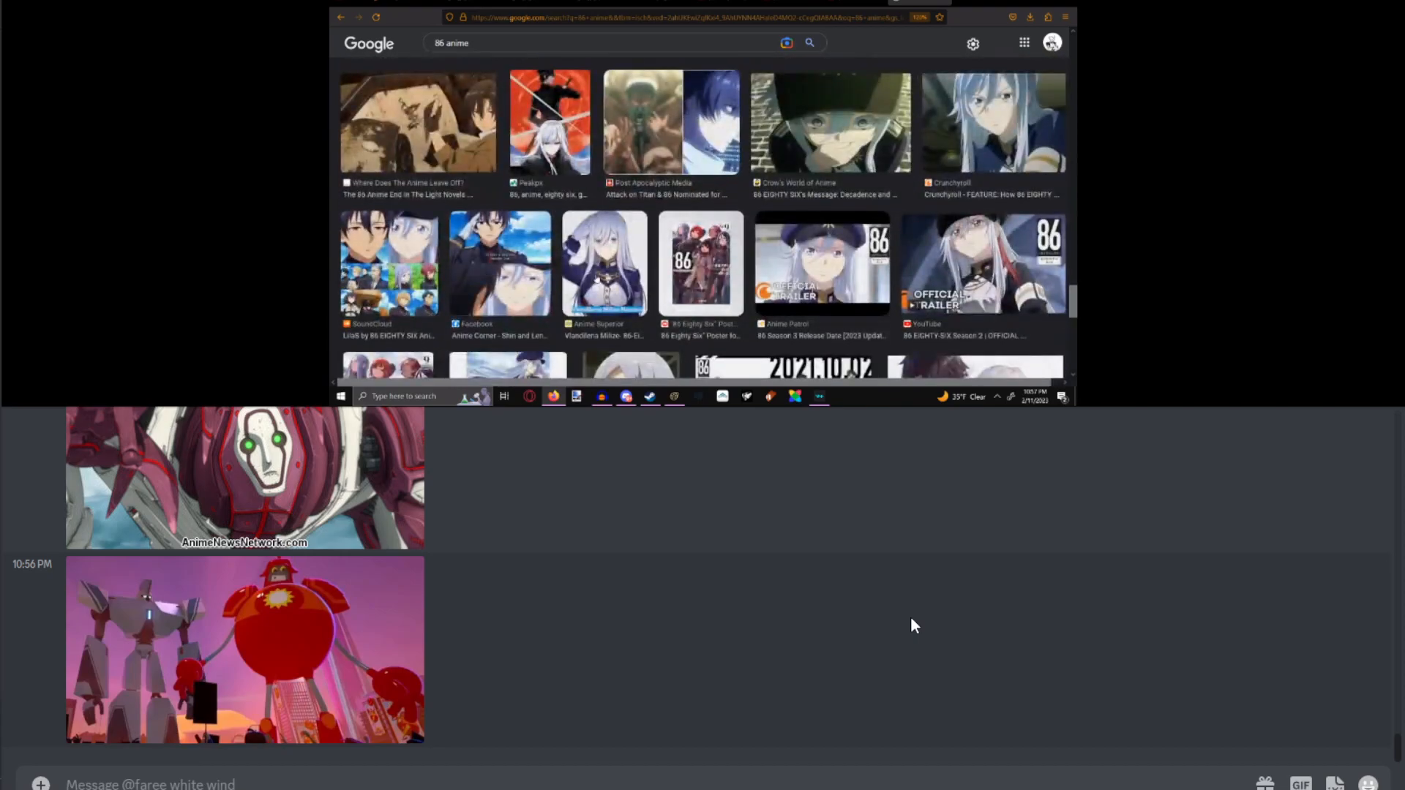
{"action": "scroll", "scroll_direction": "down", "scroll_amount": 3}
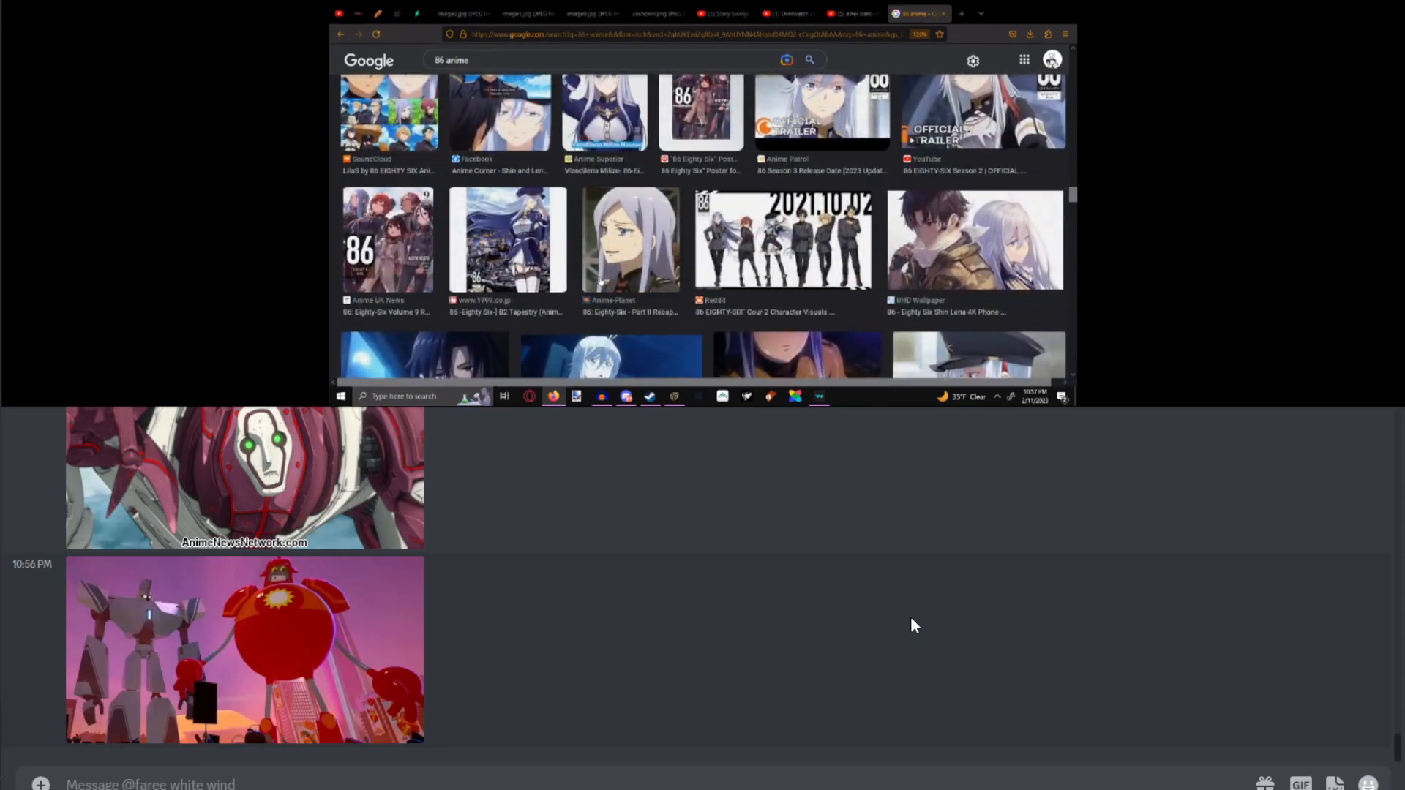
{"action": "scroll", "scroll_direction": "down", "scroll_amount": 3}
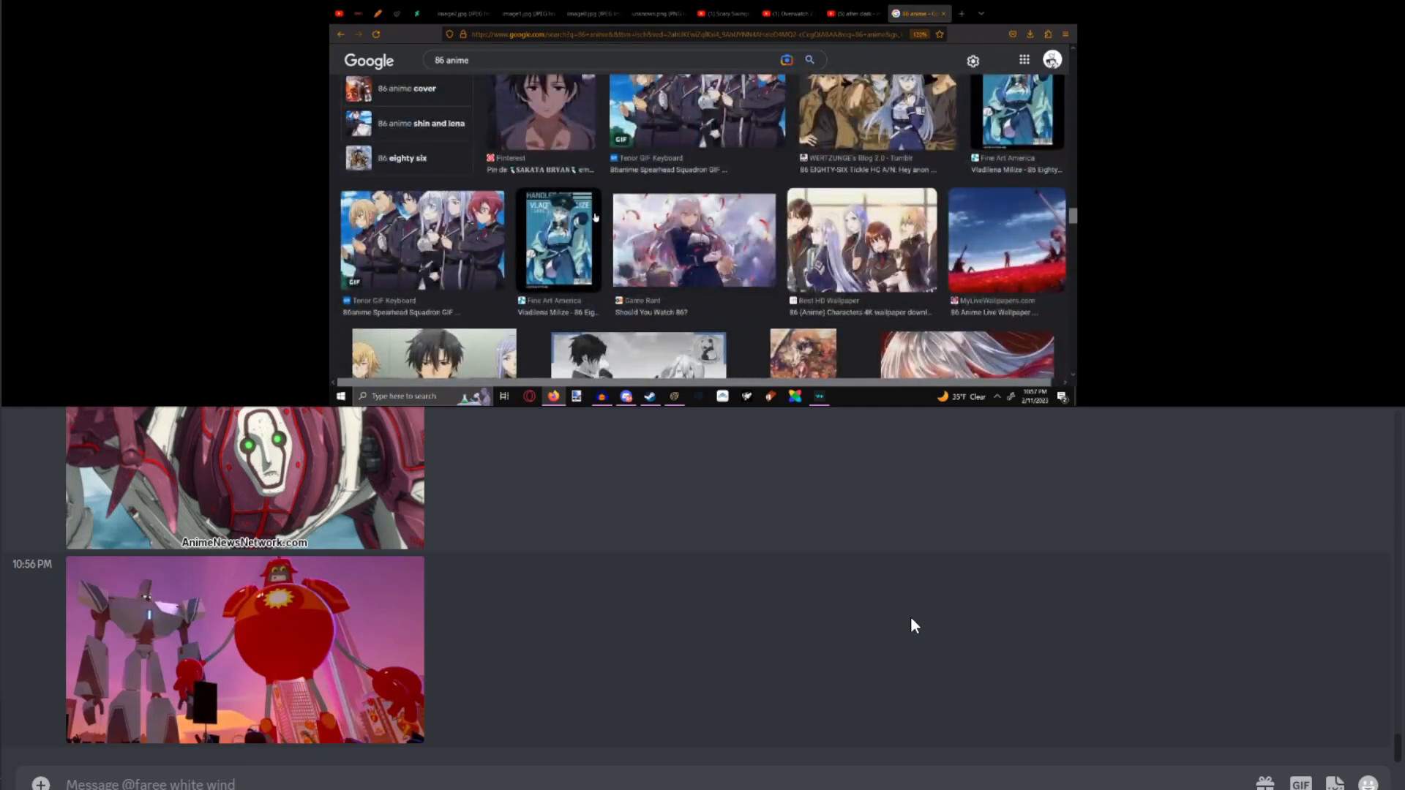
{"action": "mouse_move", "coordinate": [605, 249]}
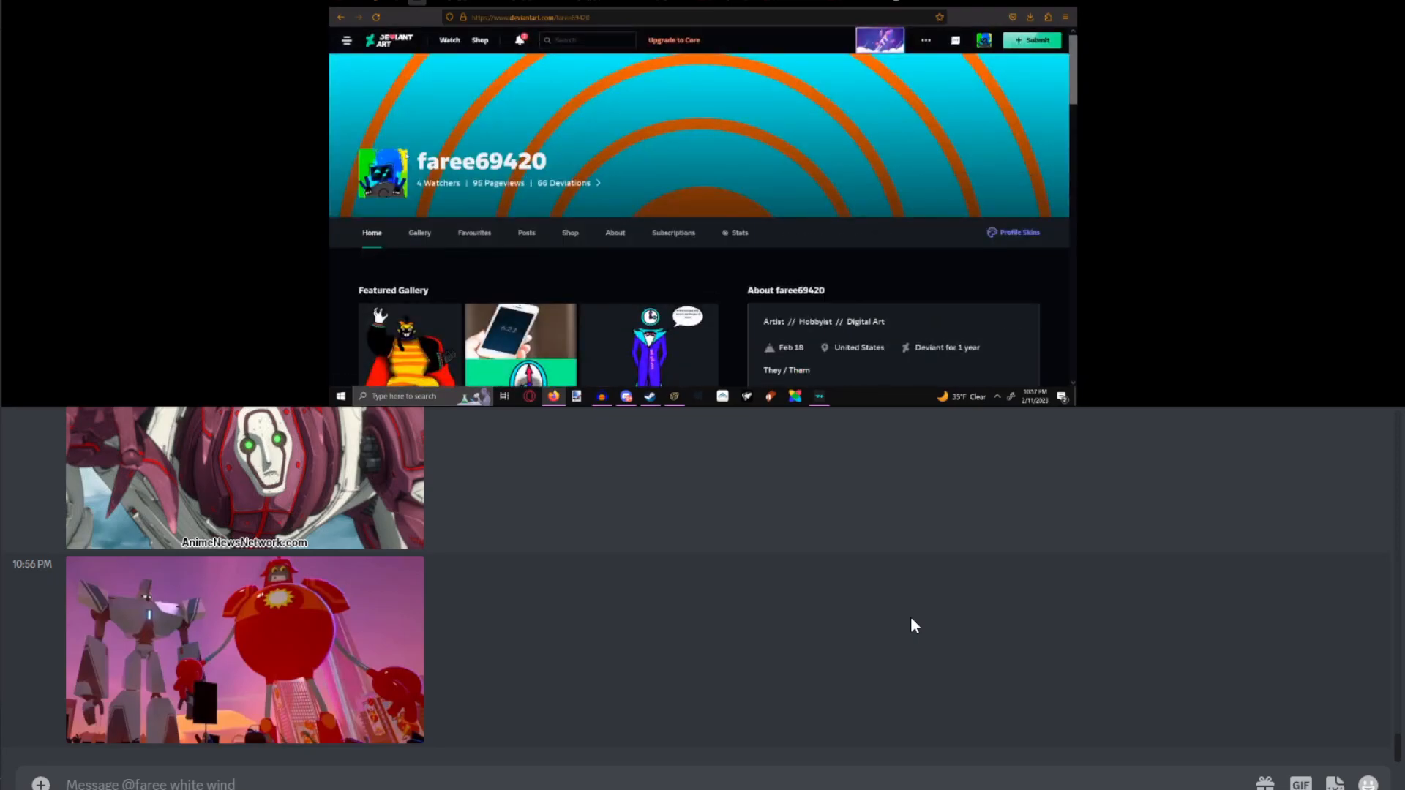
Leave DeviantArt notifications for your own profile and browse its Featured Gallery.
{"action": "left_click", "coordinate": [519, 40]}
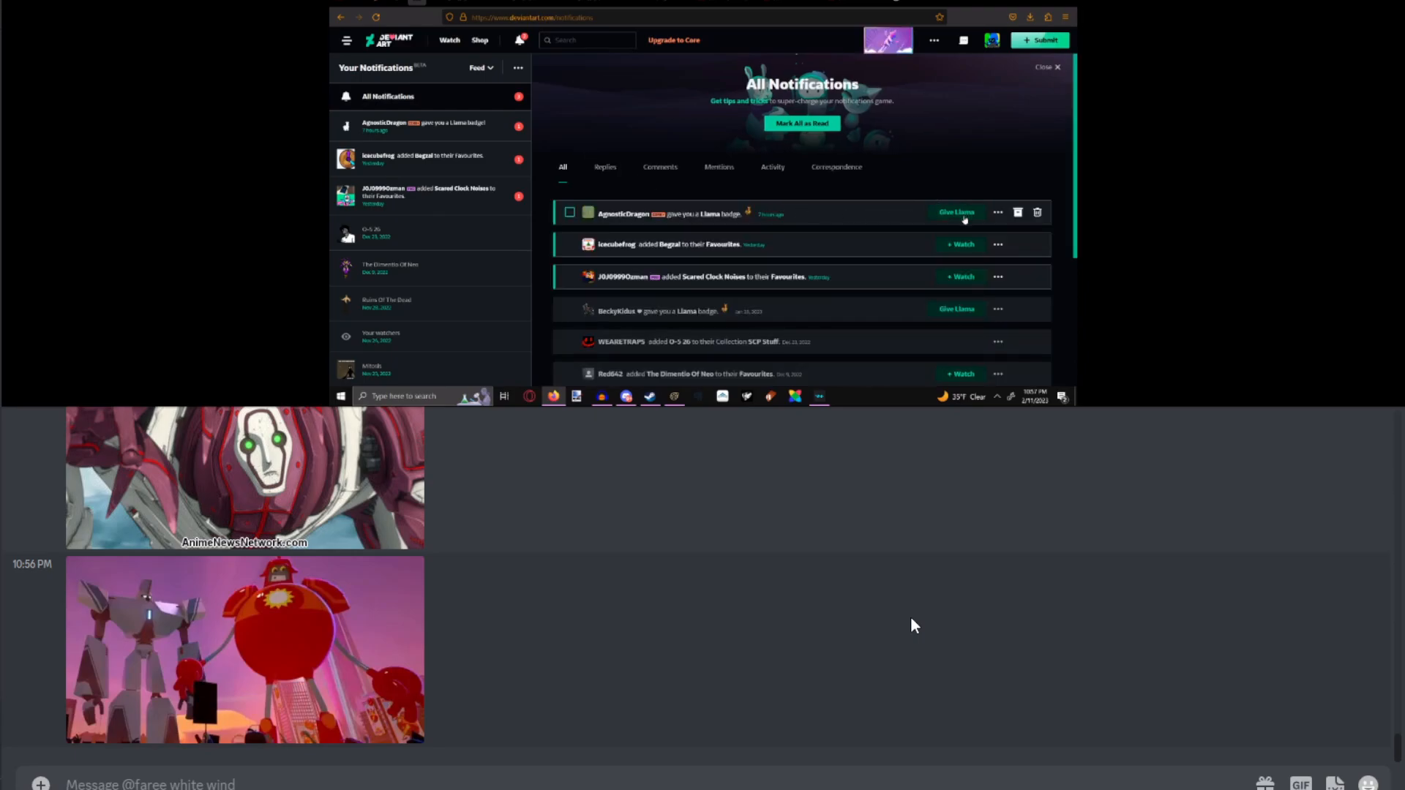
{"action": "left_click", "coordinate": [956, 213]}
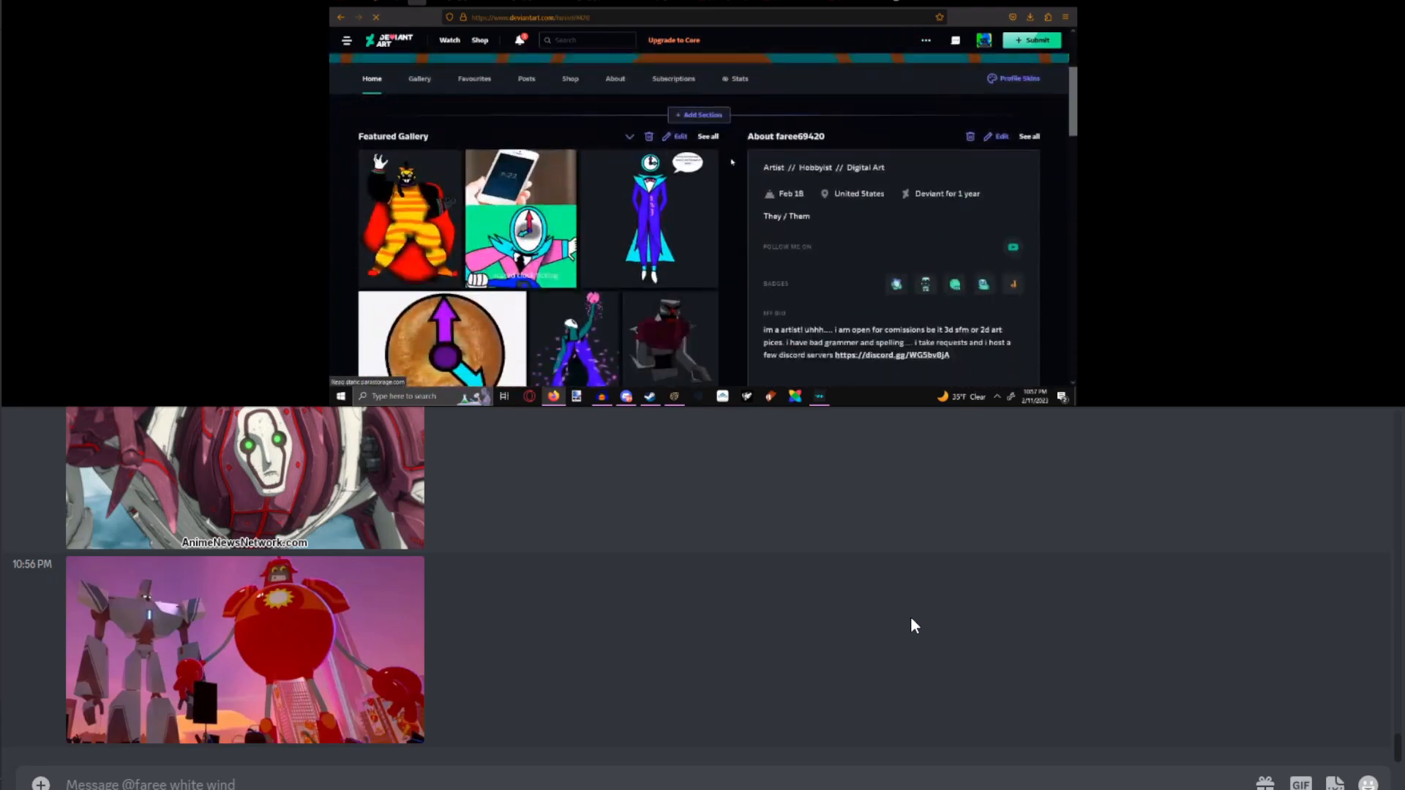
{"action": "scroll", "scroll_direction": "down", "scroll_amount": 3}
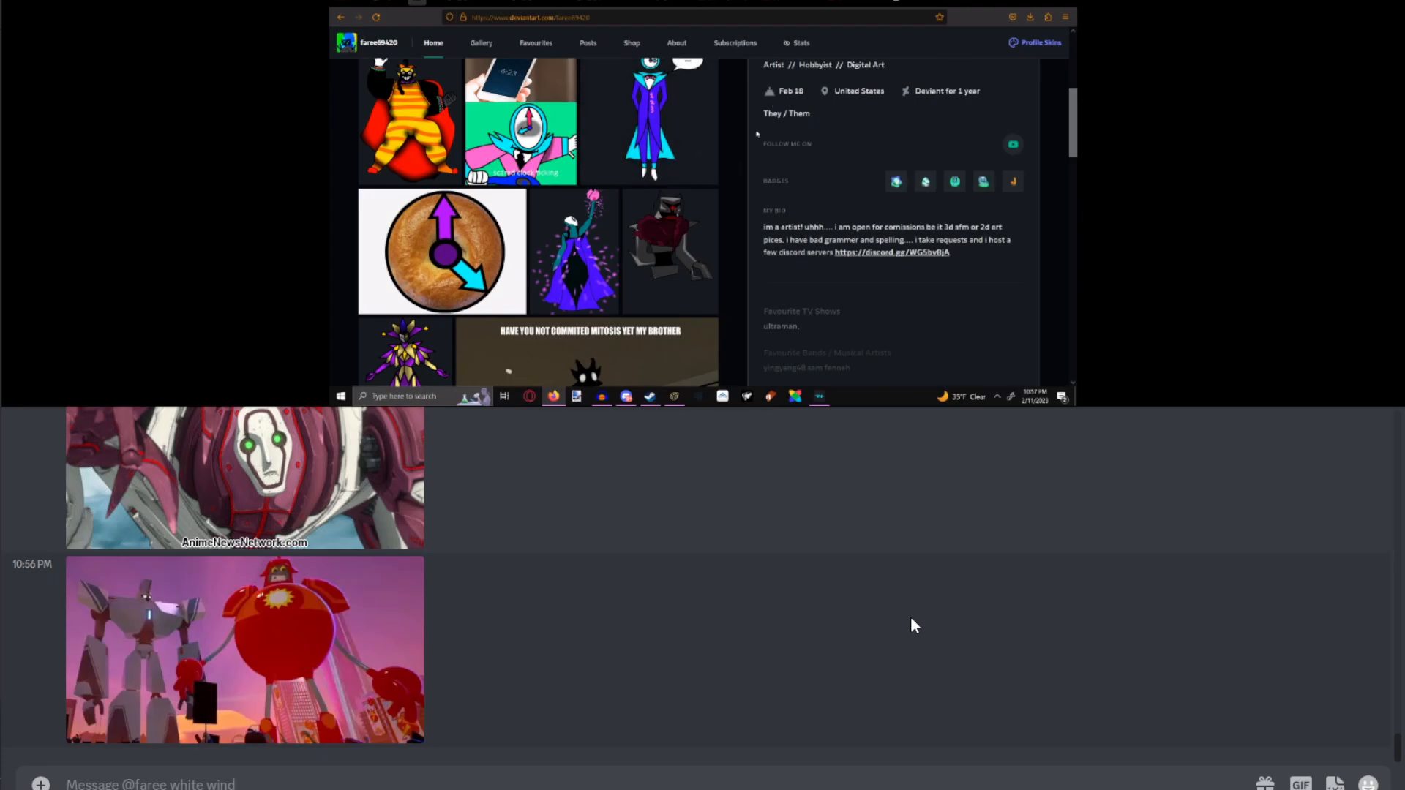
{"action": "scroll", "scroll_direction": "up", "scroll_amount": 3}
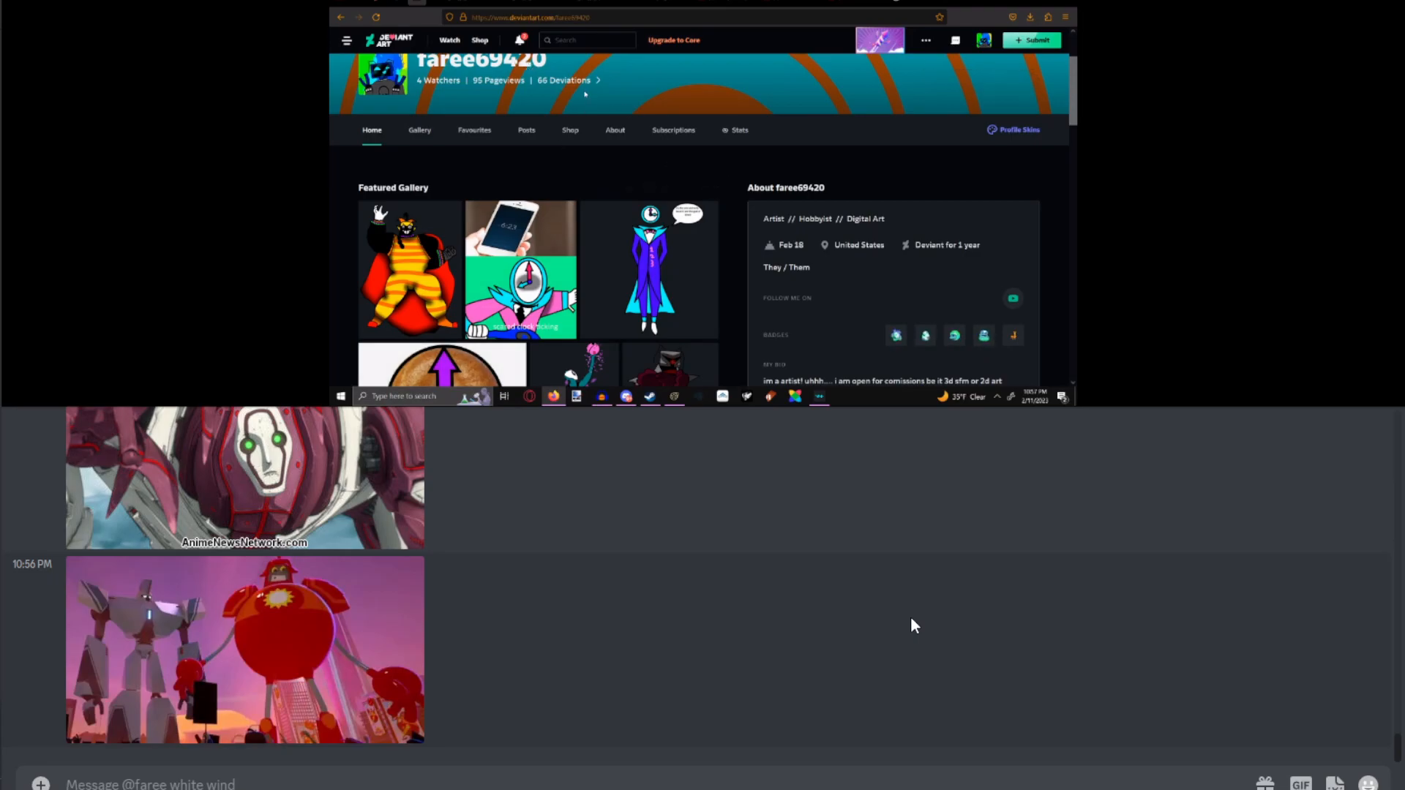
{"action": "scroll", "scroll_direction": "down", "scroll_amount": 3}
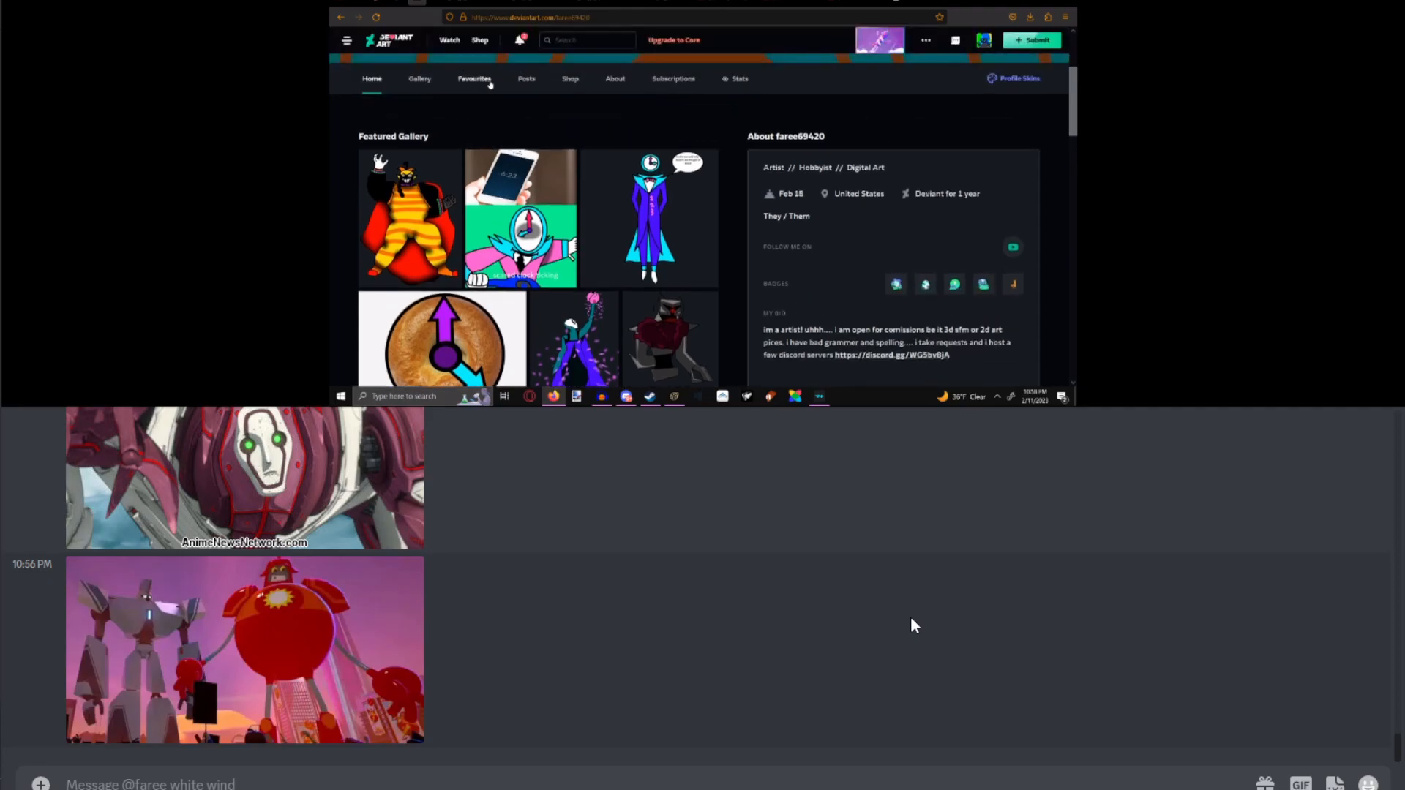
{"action": "scroll", "scroll_direction": "up", "scroll_amount": 3}
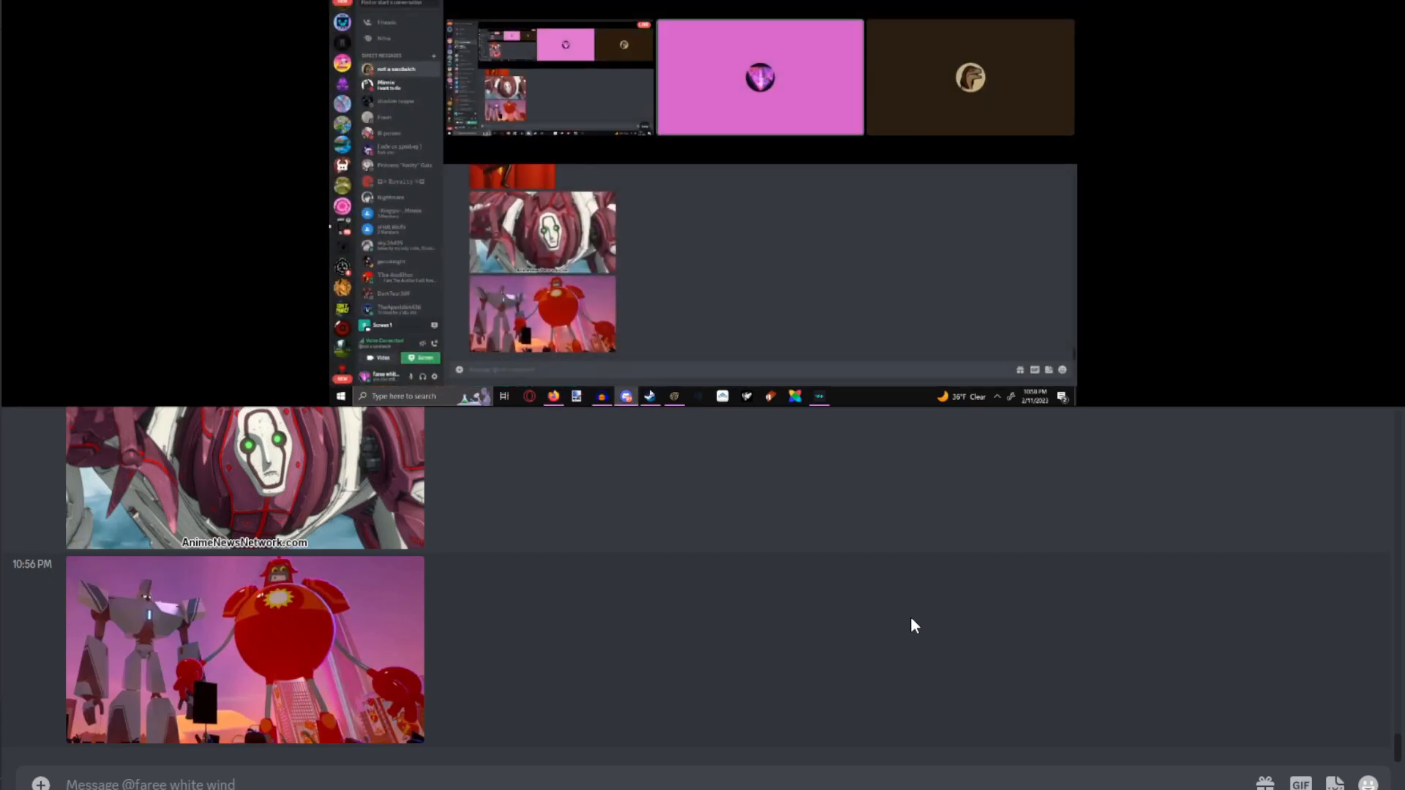
Bring up Voicemod's audio device settings, then switch to the Voicebox voice library.
{"action": "left_click", "coordinate": [817, 396]}
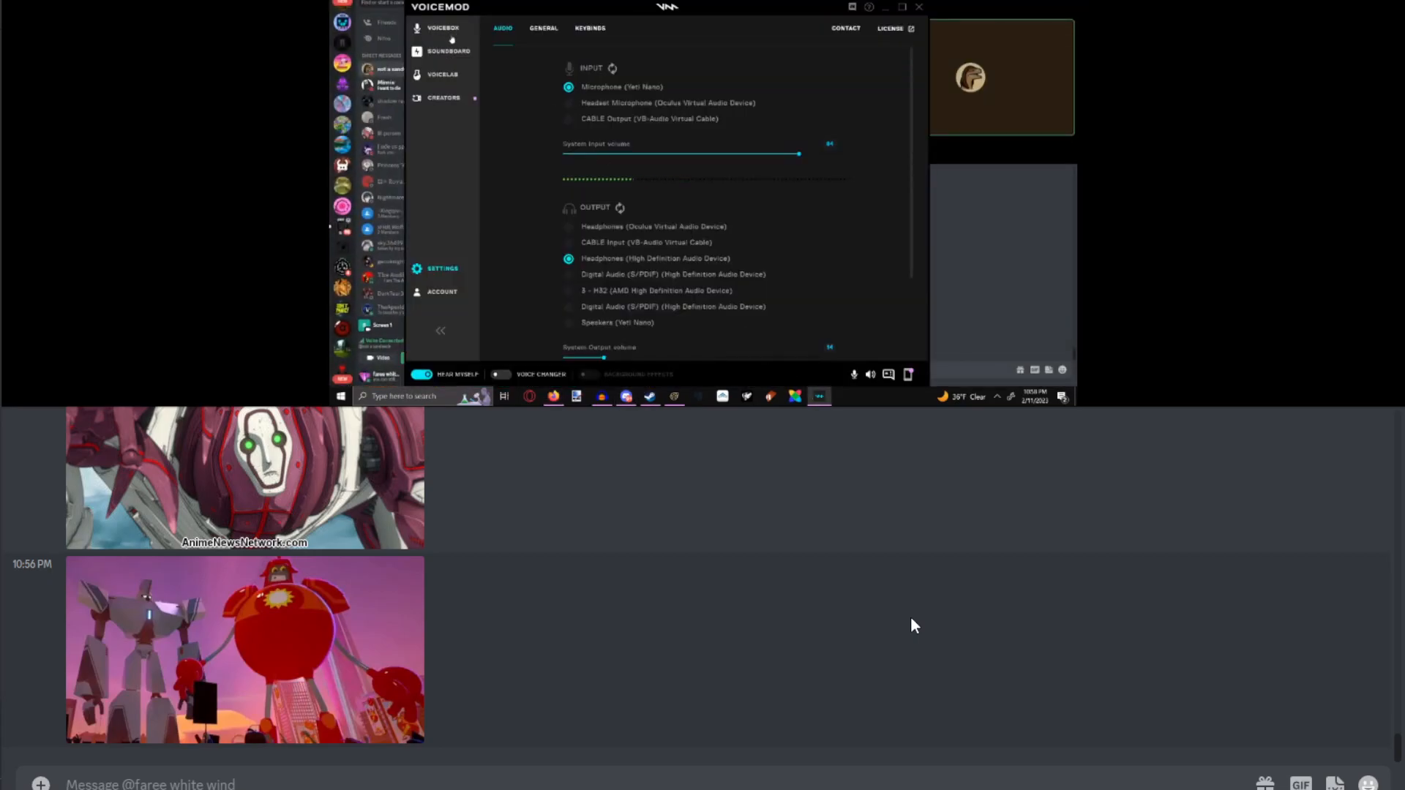
{"action": "left_click", "coordinate": [502, 375]}
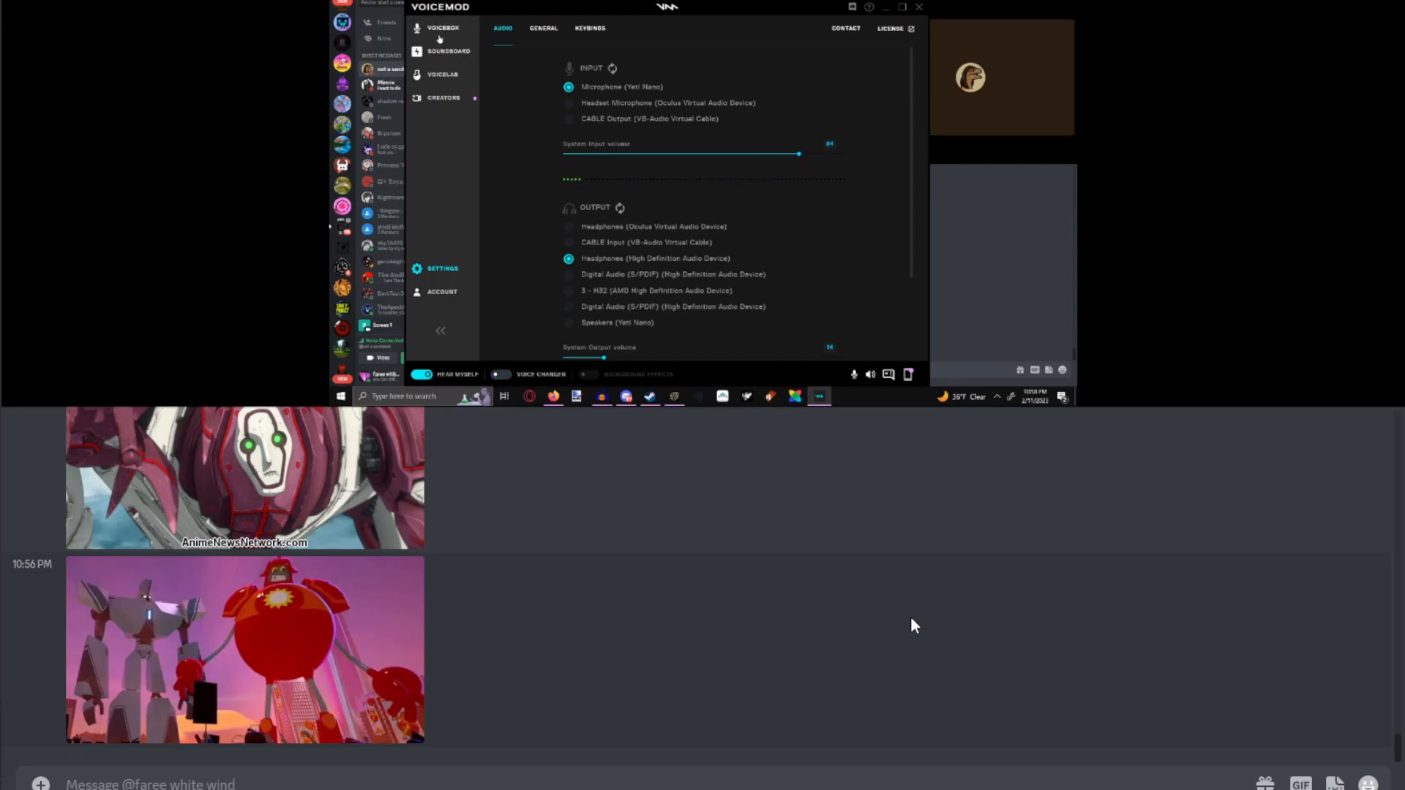
{"action": "left_click", "coordinate": [443, 28]}
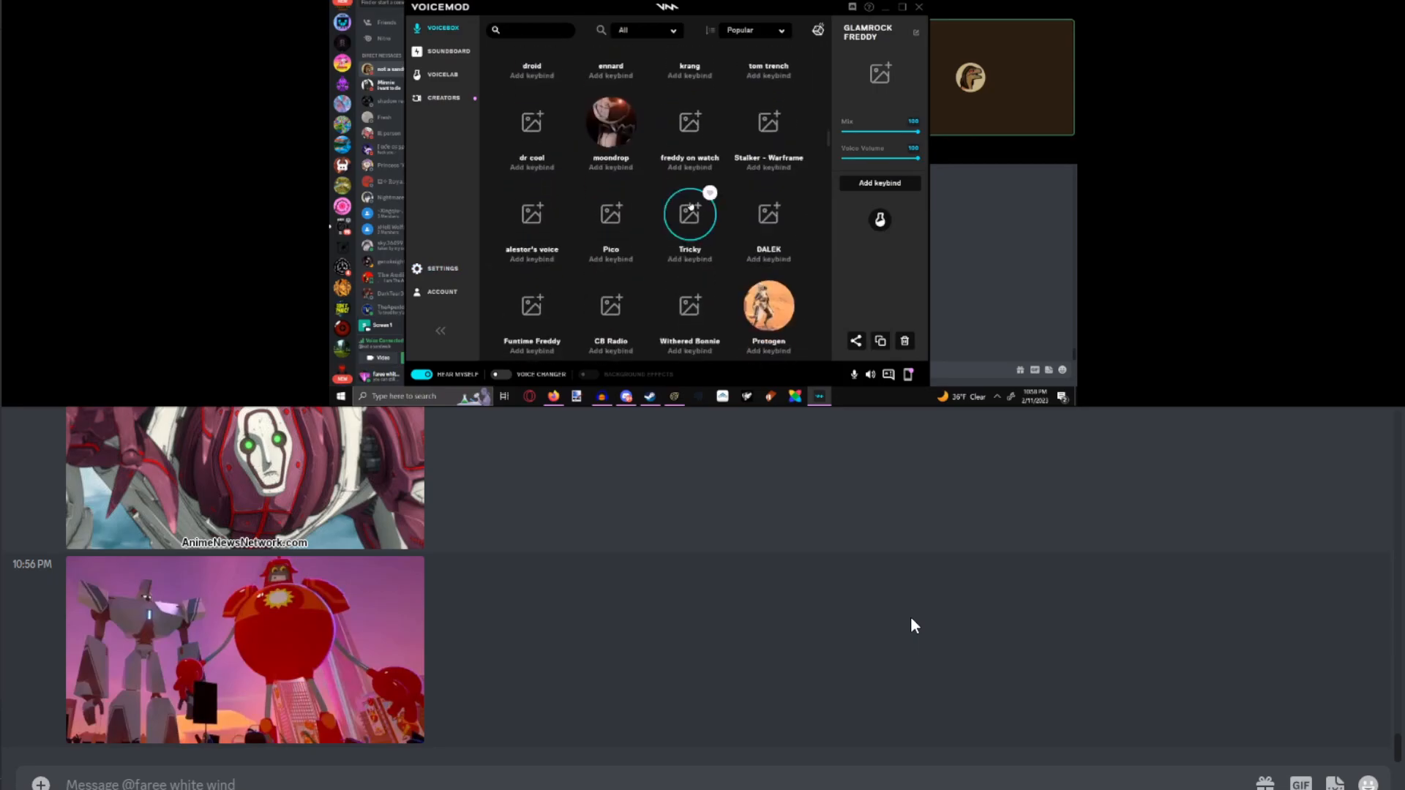
Select the minos prime voice from the Voicebox grid and turn the Voice Changer on.
{"action": "scroll", "scroll_direction": "down", "scroll_amount": 3}
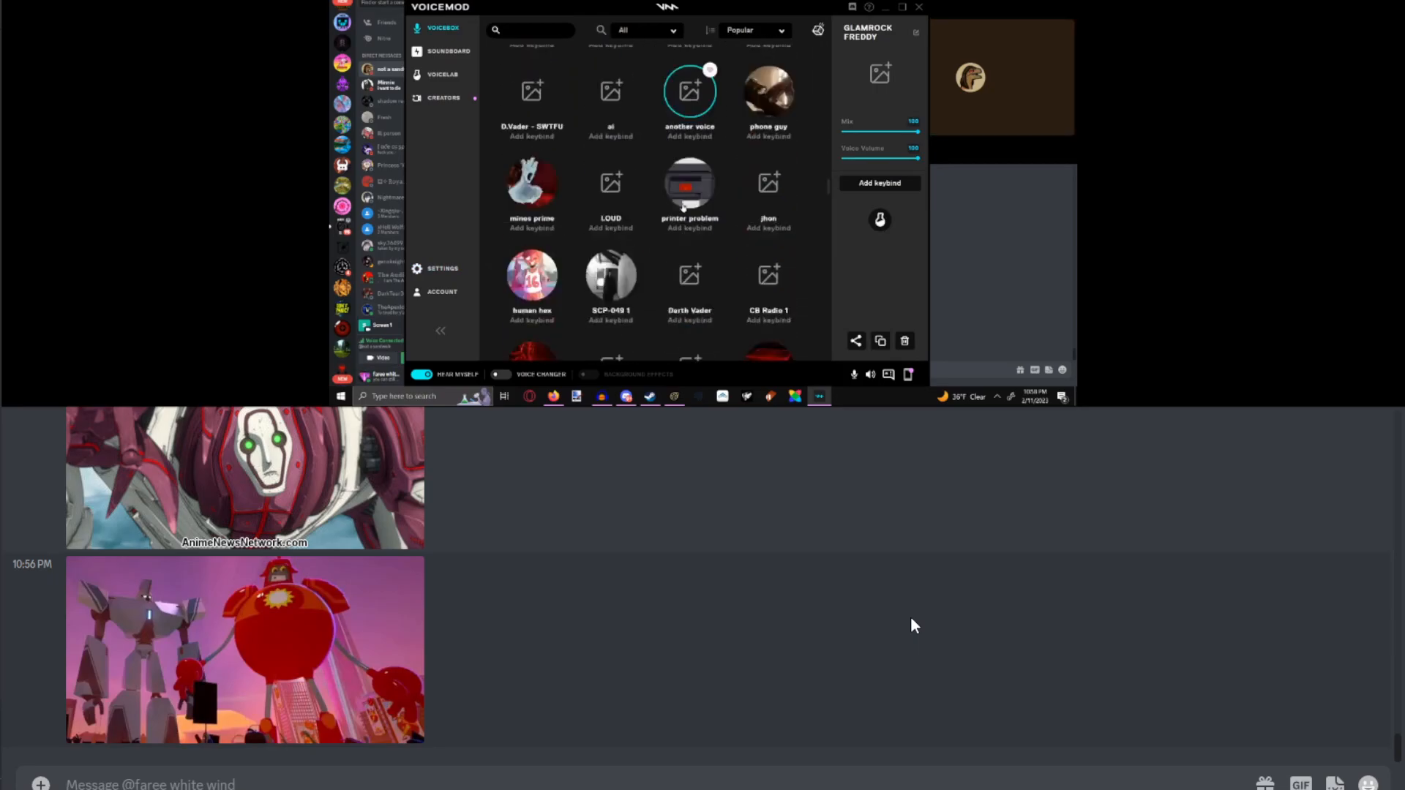
{"action": "scroll", "scroll_direction": "down", "scroll_amount": 3}
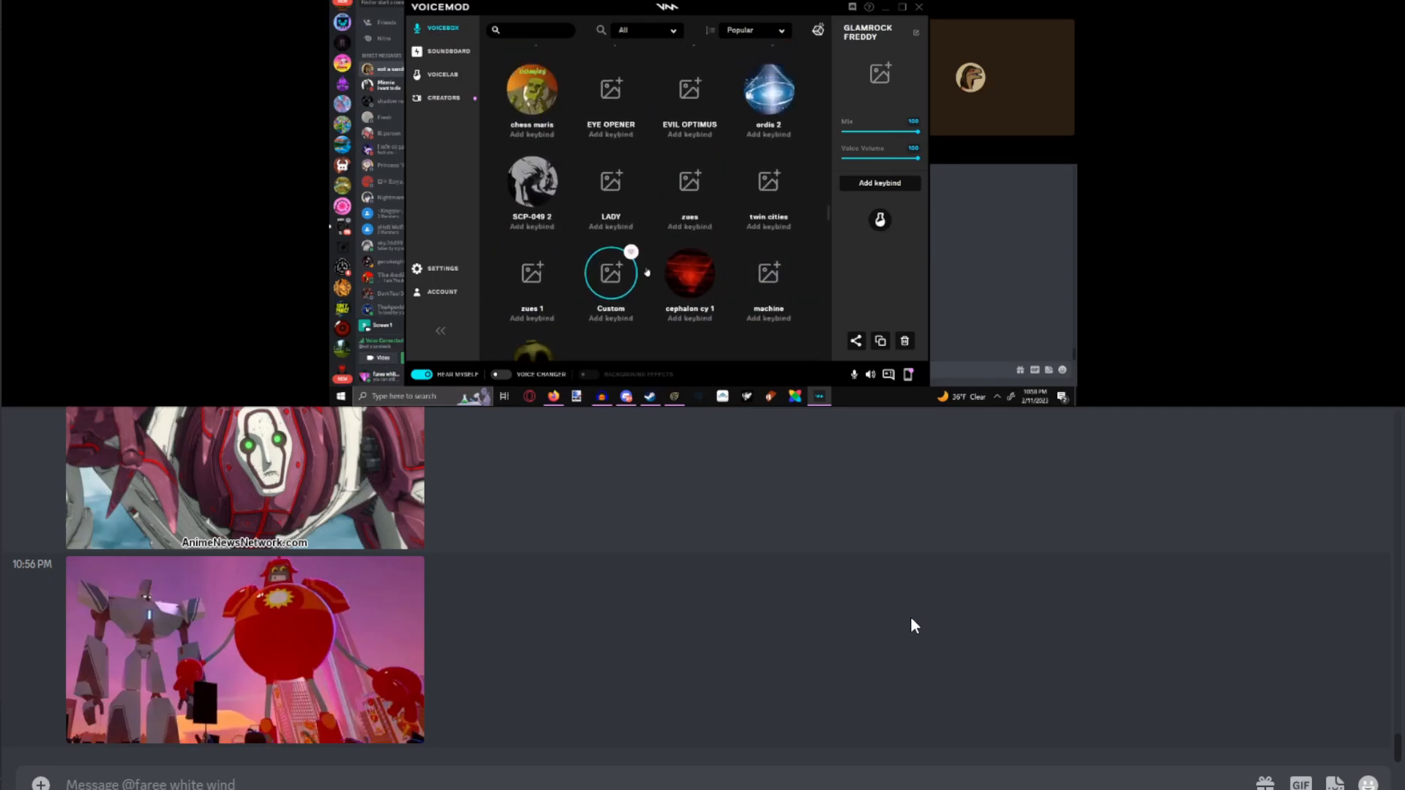
{"action": "scroll", "scroll_direction": "down", "scroll_amount": 3}
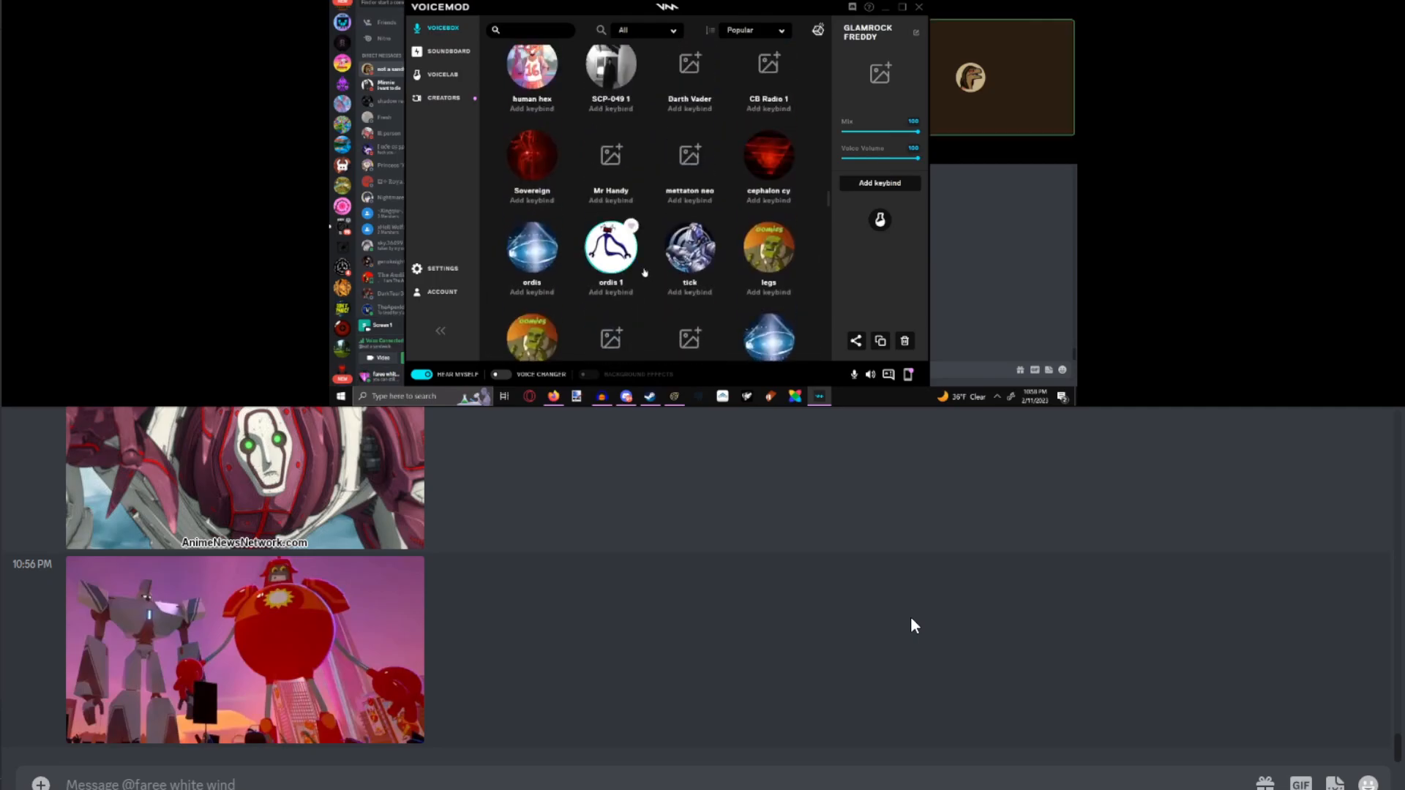
{"action": "scroll", "scroll_direction": "down", "scroll_amount": 3}
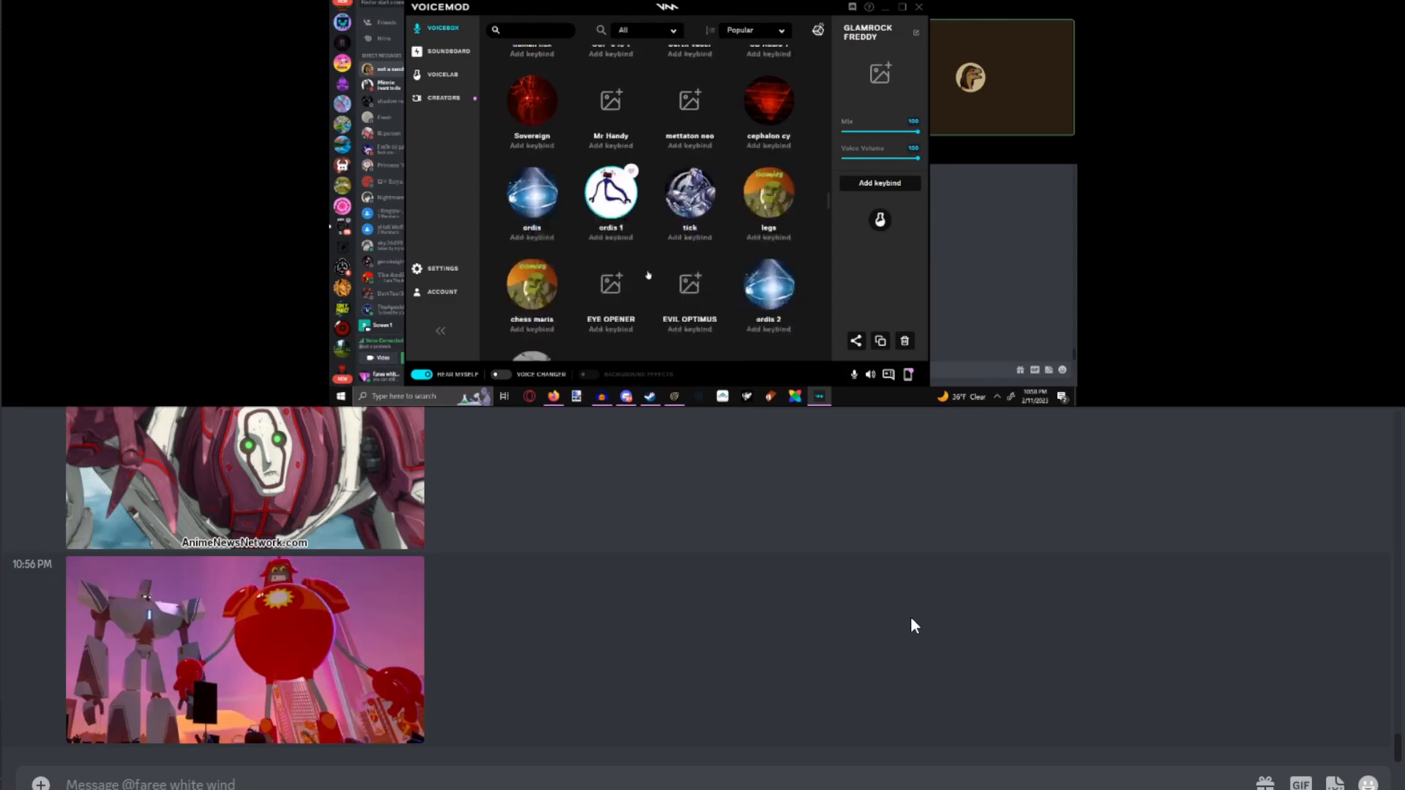
{"action": "scroll", "scroll_direction": "down", "scroll_amount": 3}
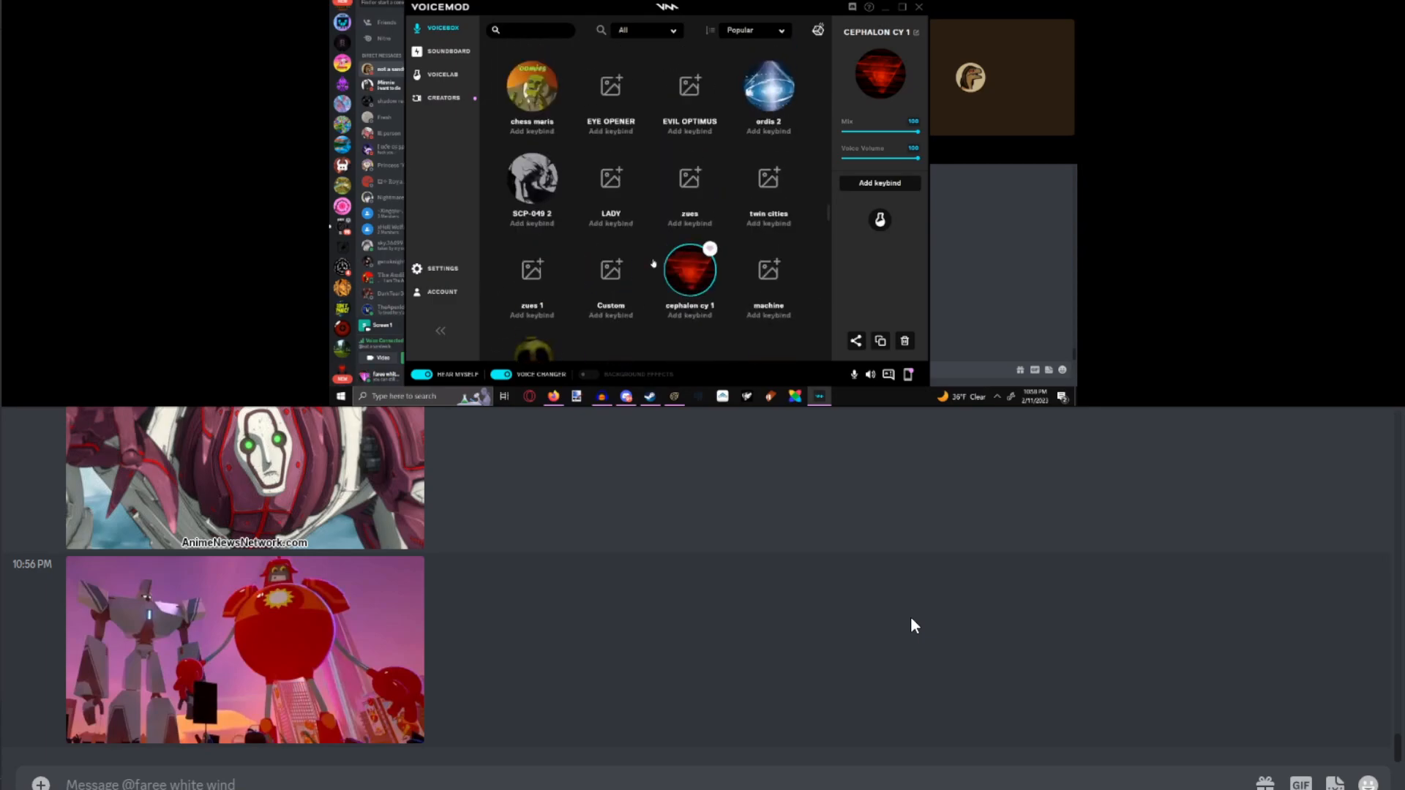
{"action": "scroll", "scroll_direction": "down", "scroll_amount": 3}
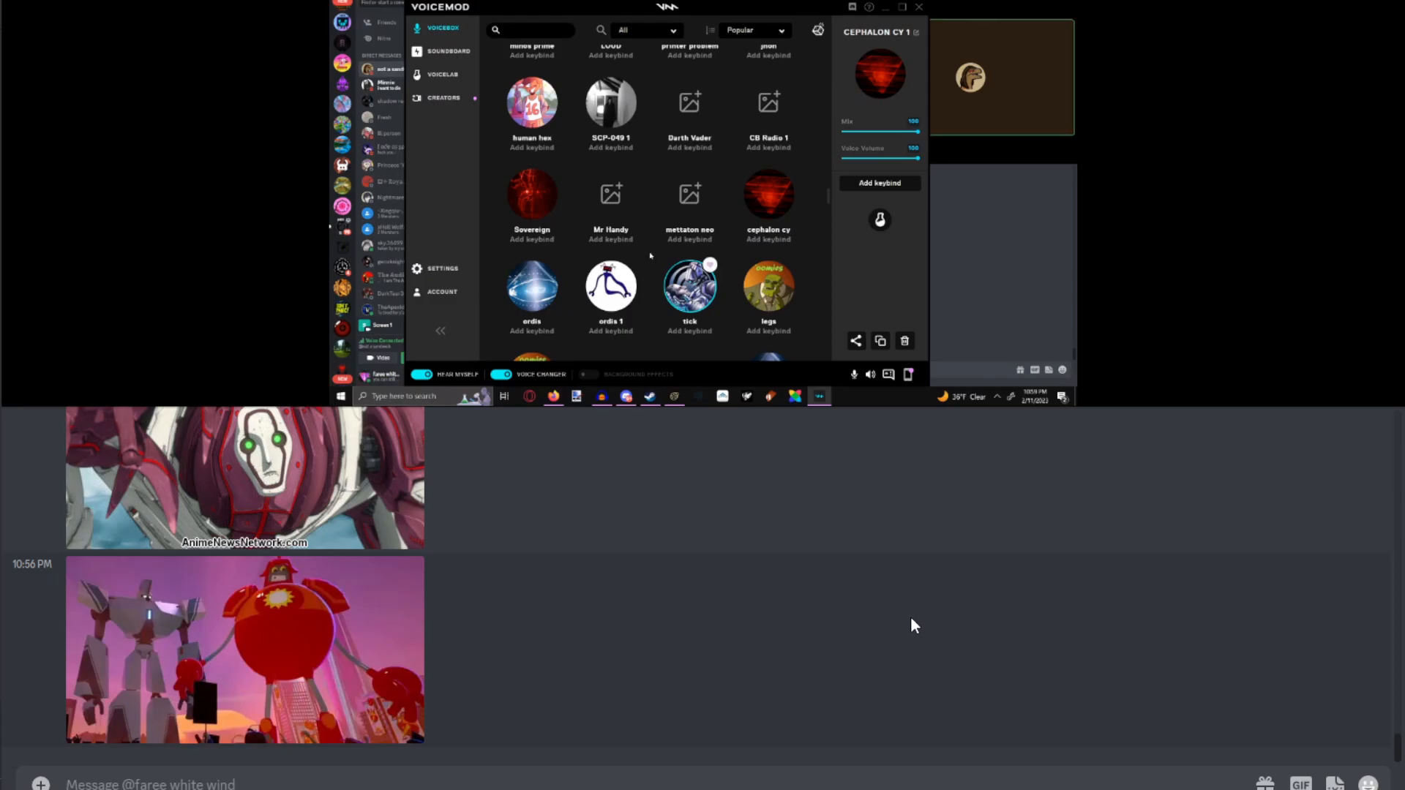
{"action": "left_click", "coordinate": [689, 288]}
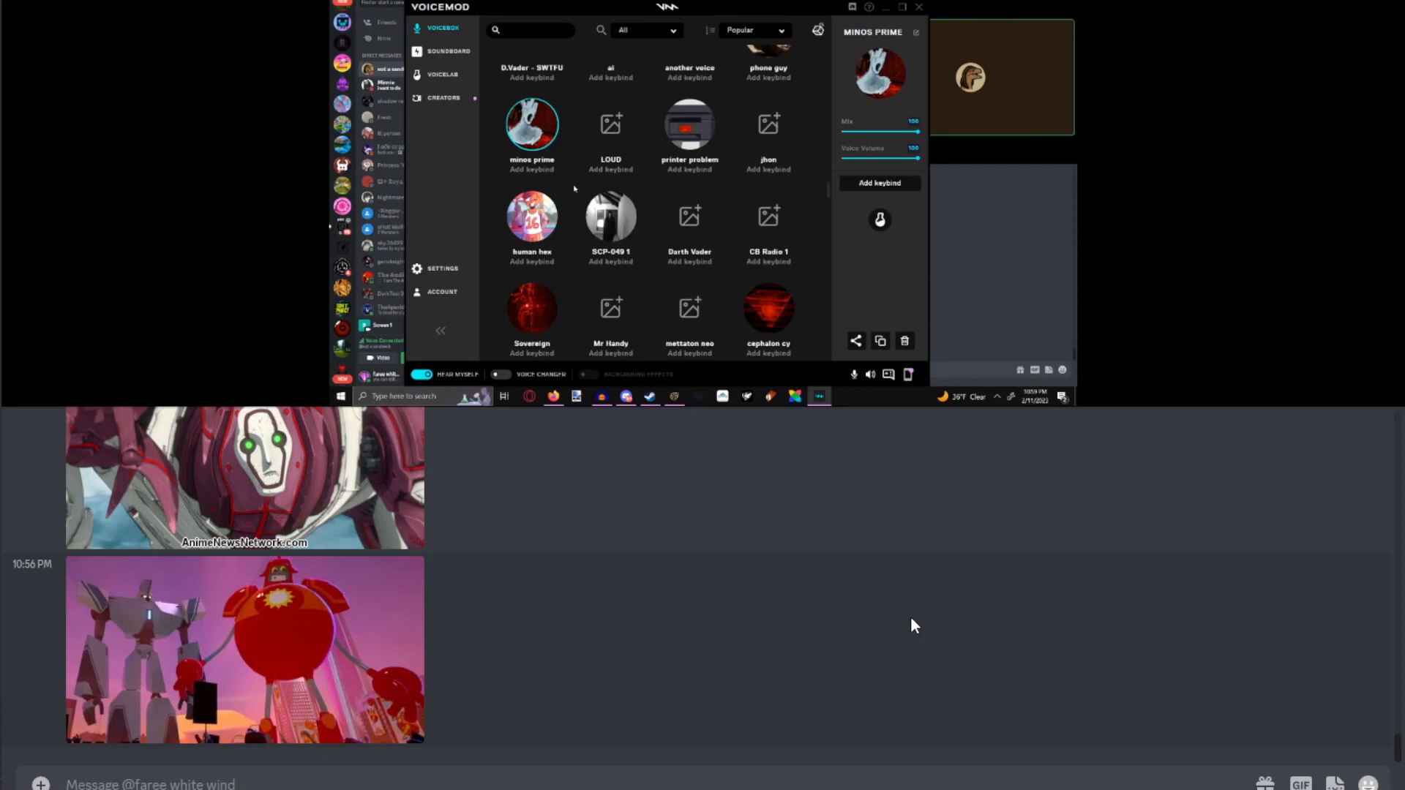
{"action": "left_click", "coordinate": [501, 375]}
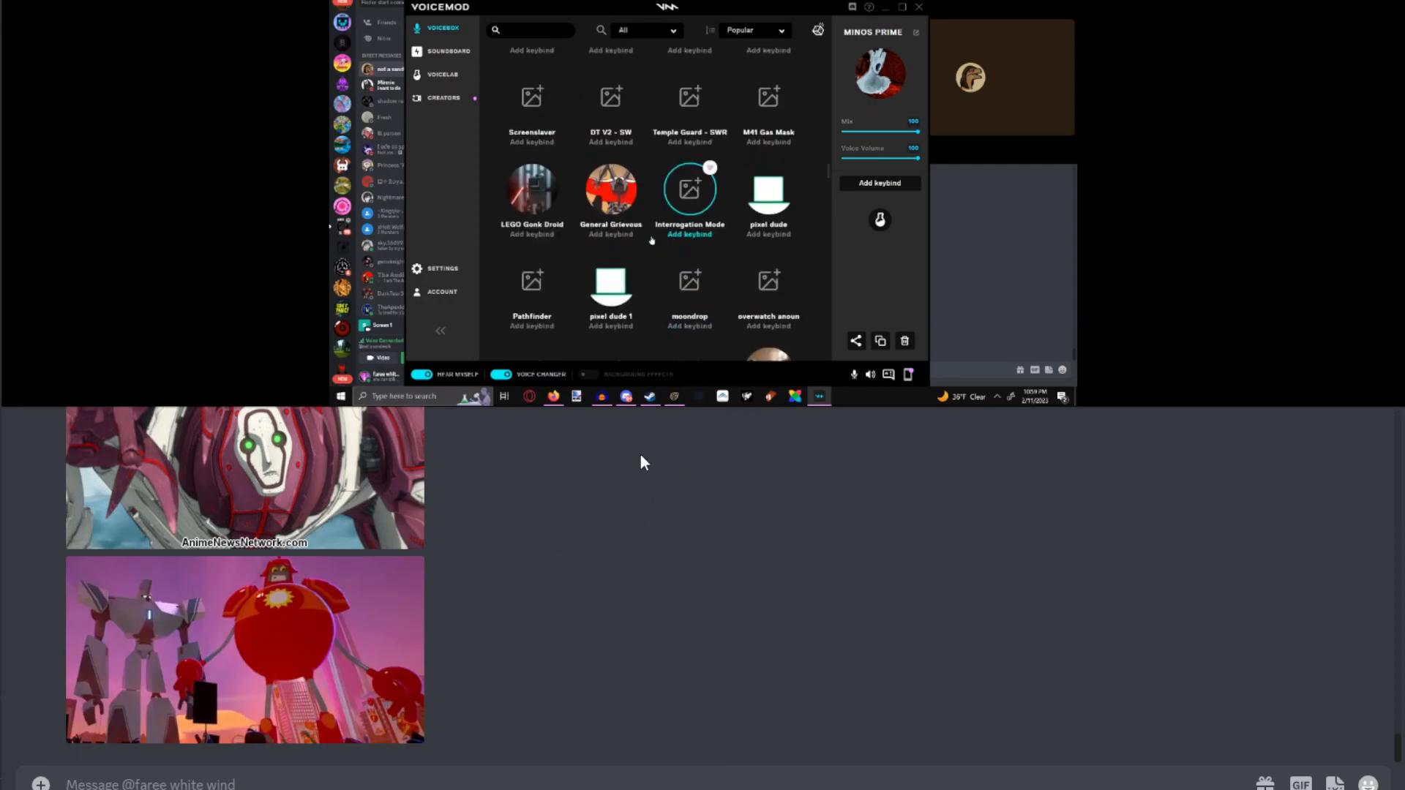
{"action": "scroll", "scroll_direction": "down", "scroll_amount": 3}
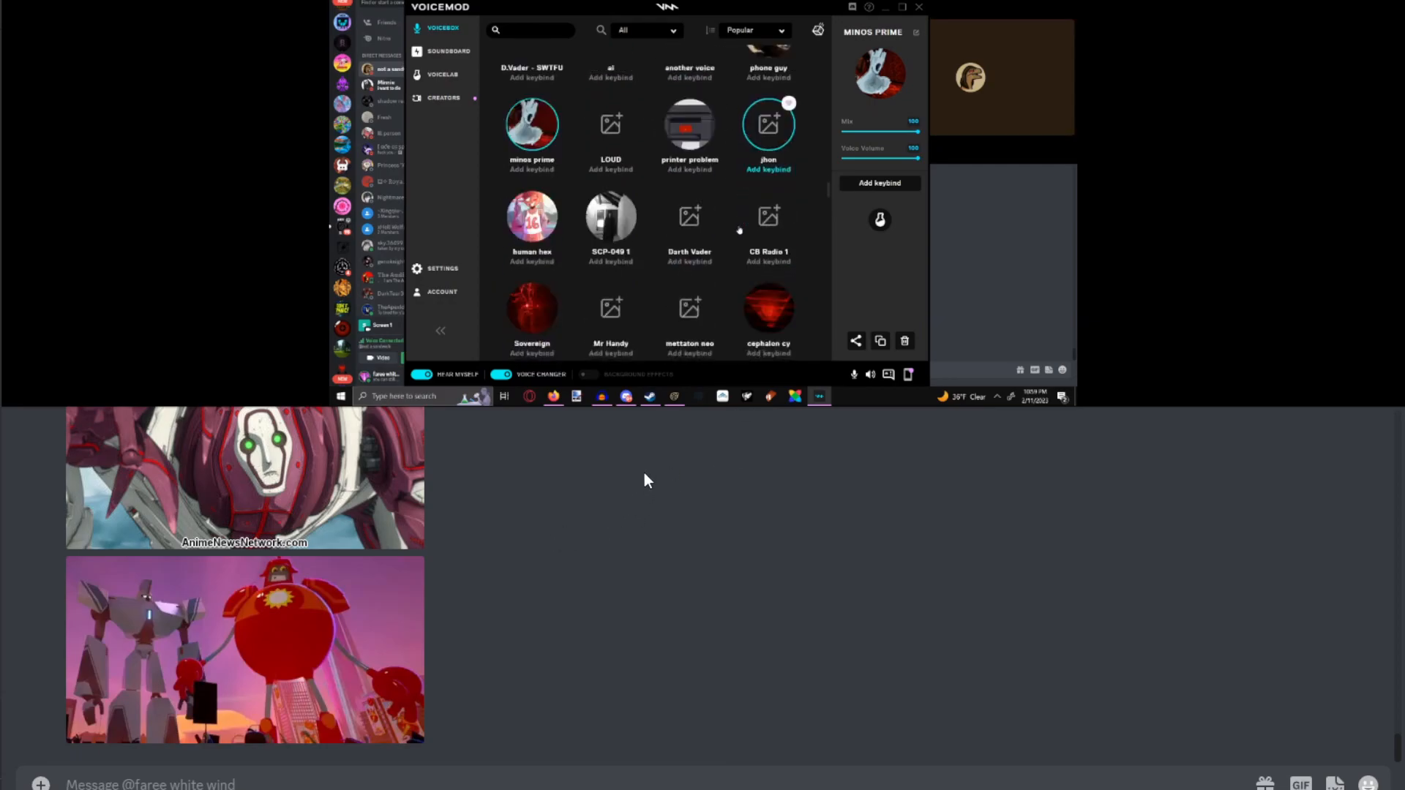
{"action": "scroll", "scroll_direction": "down", "scroll_amount": 3}
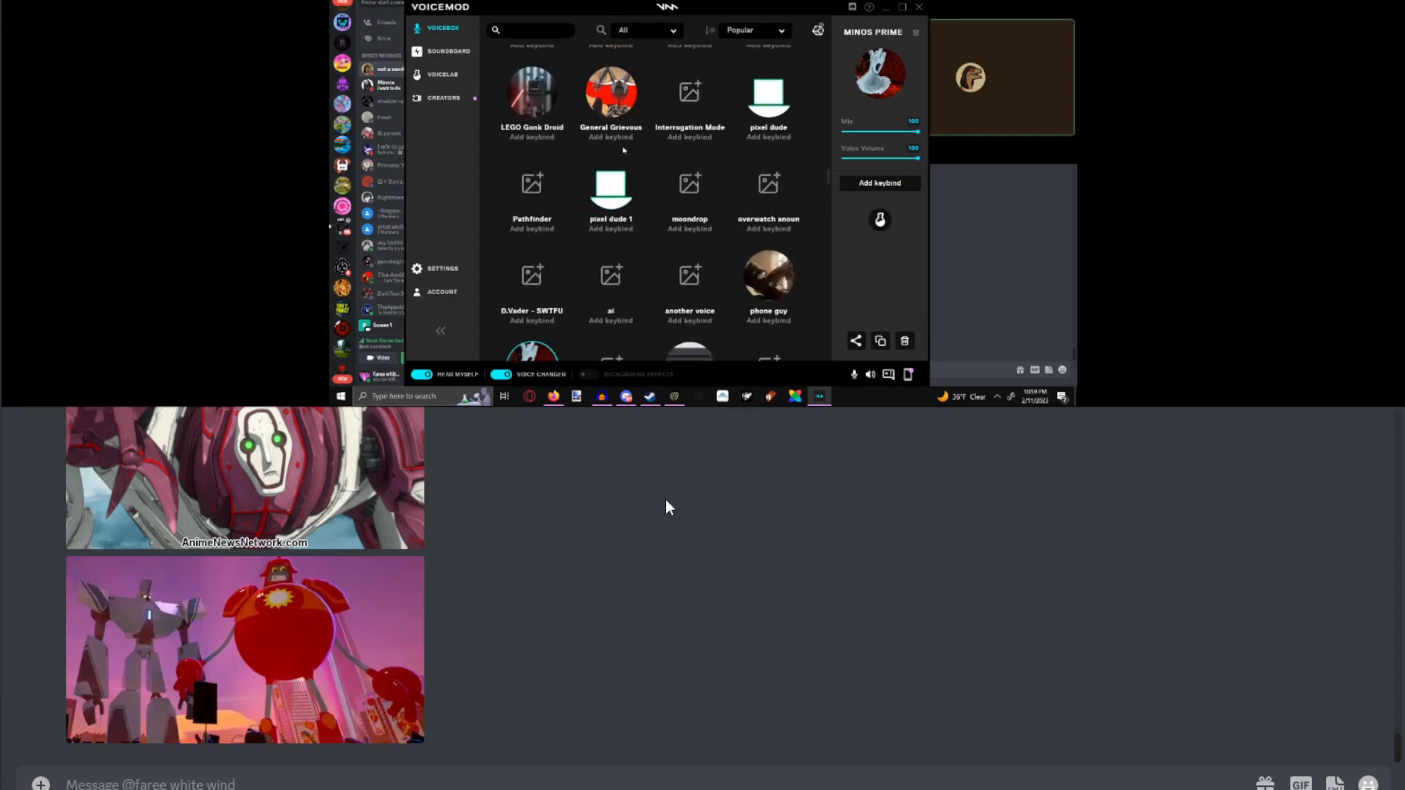